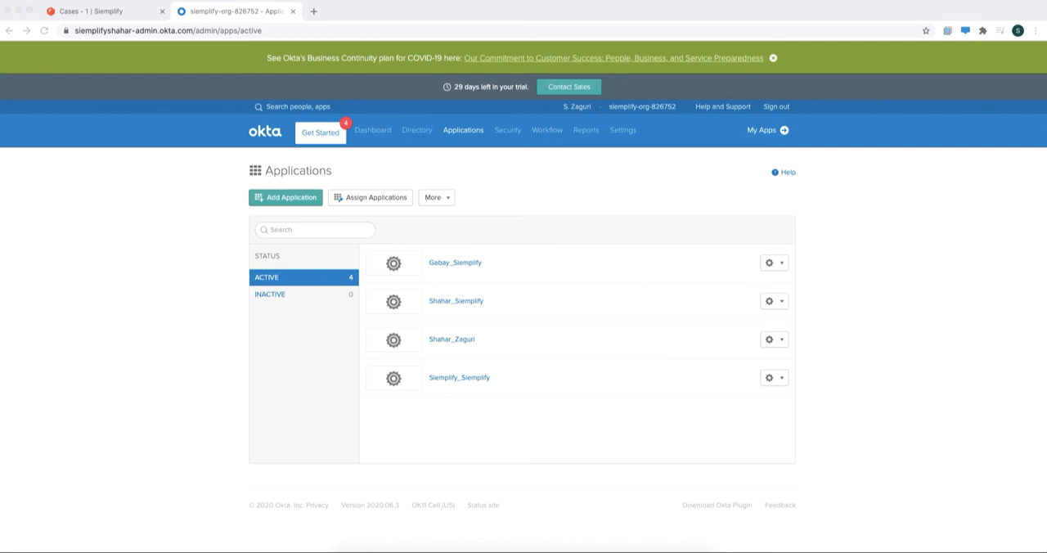
{"action": "mouse_move", "coordinate": [990, 265]}
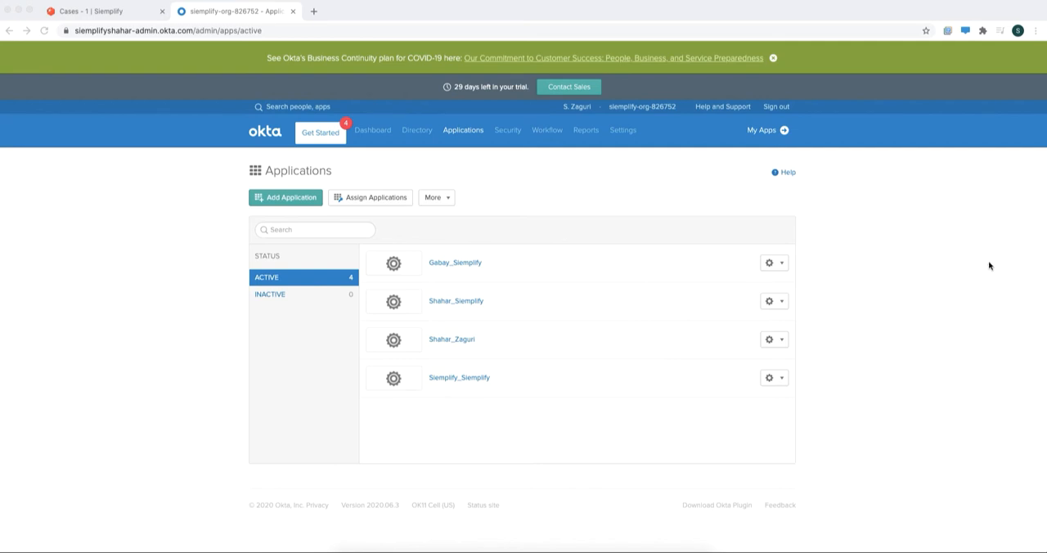
{"action": "mouse_move", "coordinate": [977, 260]}
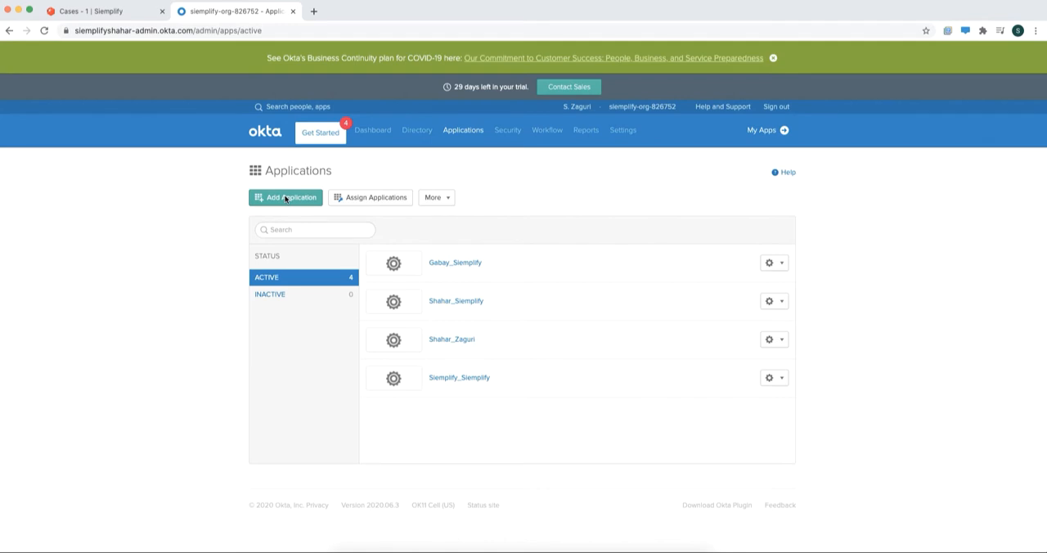
Create a new Web SAML 2.0 app integration and name it shaked-siemplify
{"action": "left_click", "coordinate": [284, 197]}
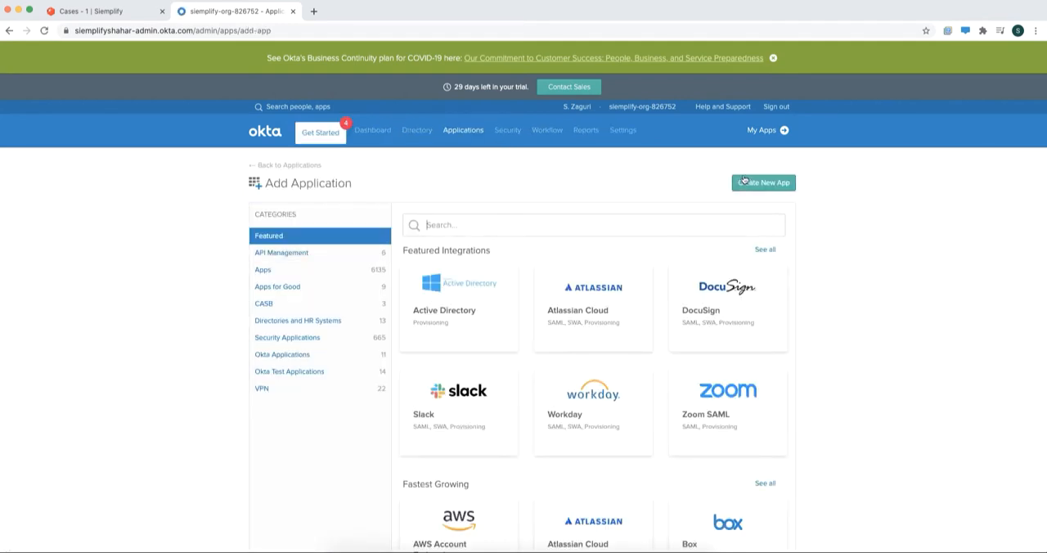
{"action": "left_click", "coordinate": [763, 183]}
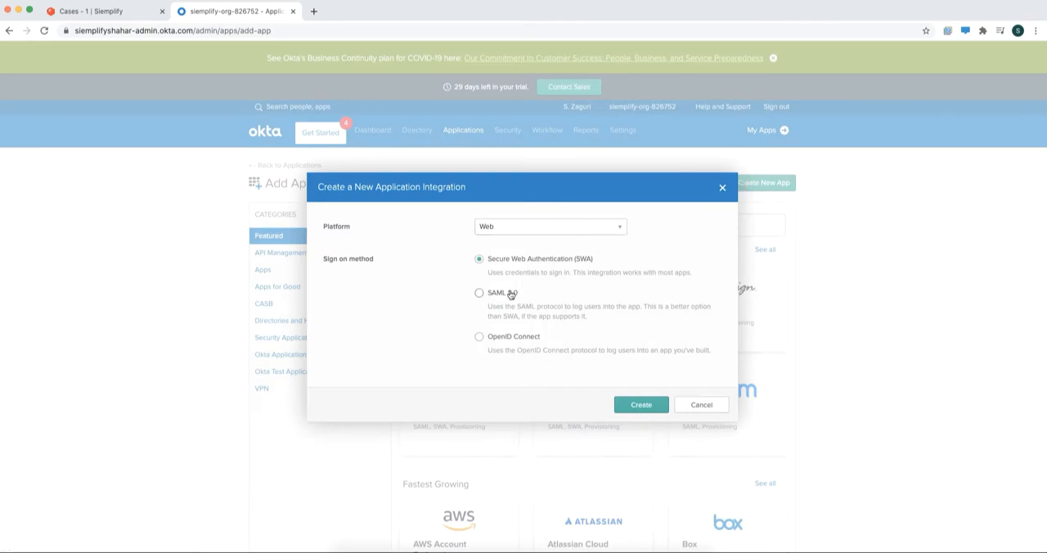
{"action": "left_click", "coordinate": [478, 293]}
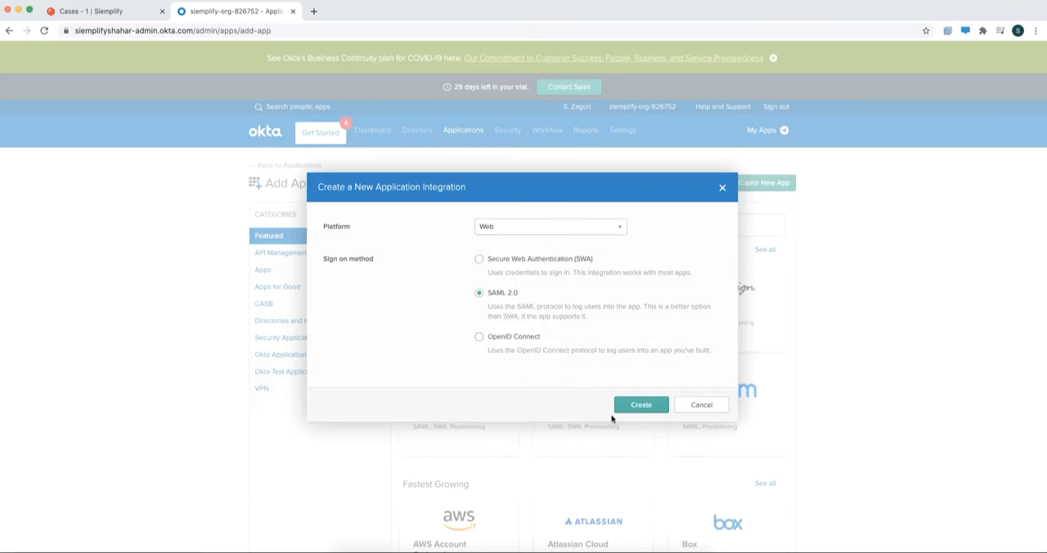
{"action": "left_click", "coordinate": [642, 406]}
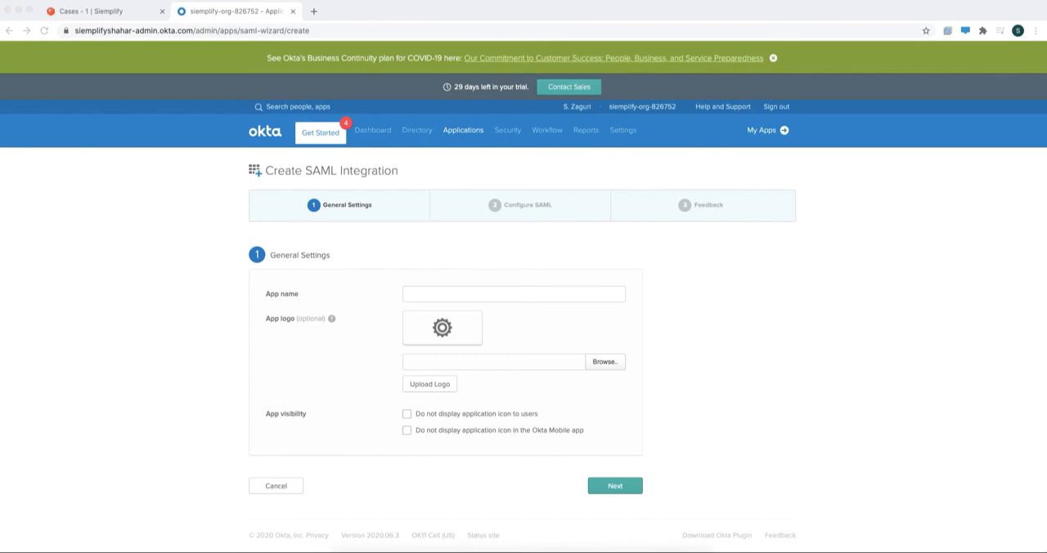
{"action": "mouse_move", "coordinate": [424, 296]}
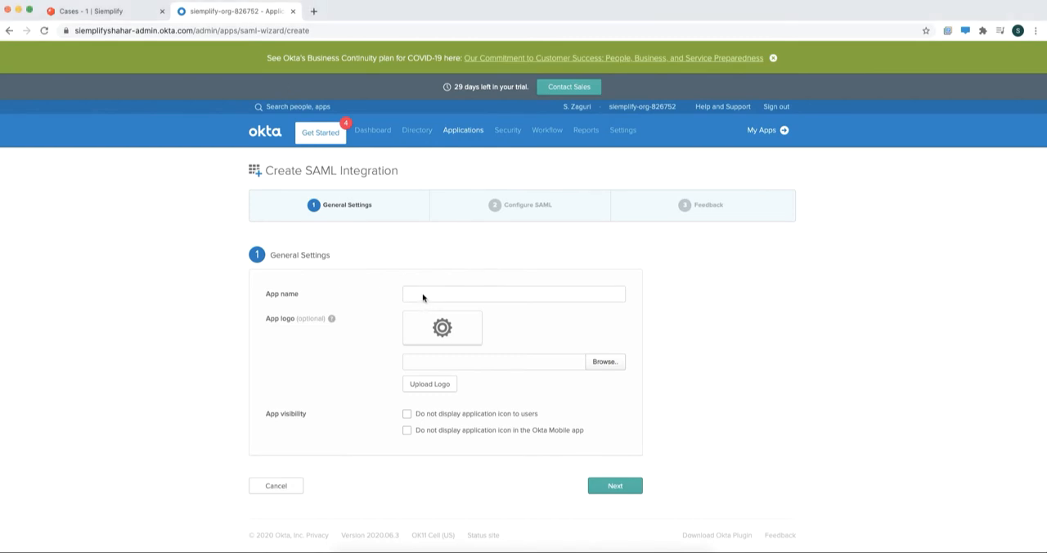
{"action": "type", "text": "shaked-siemplify"}
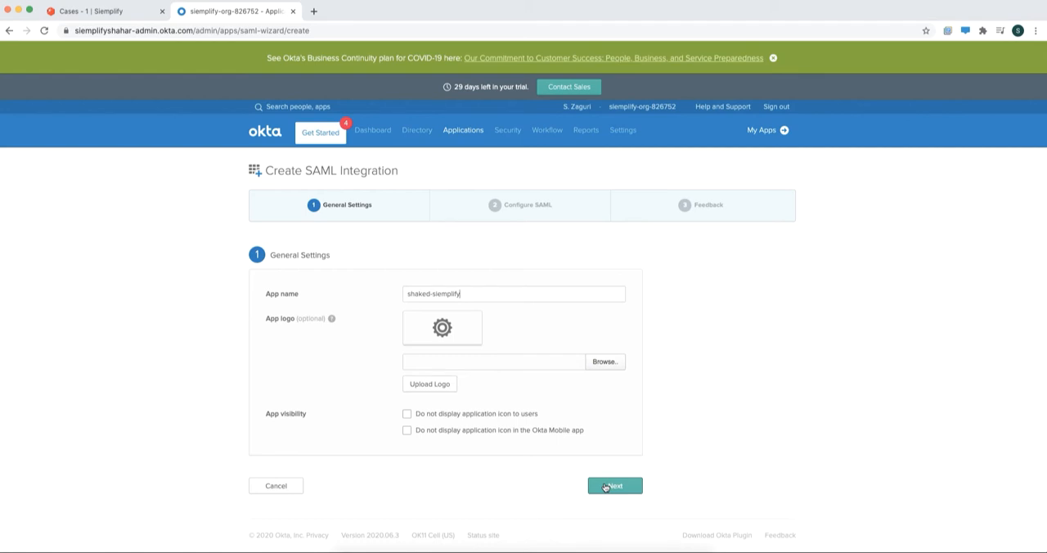
{"action": "left_click", "coordinate": [615, 486]}
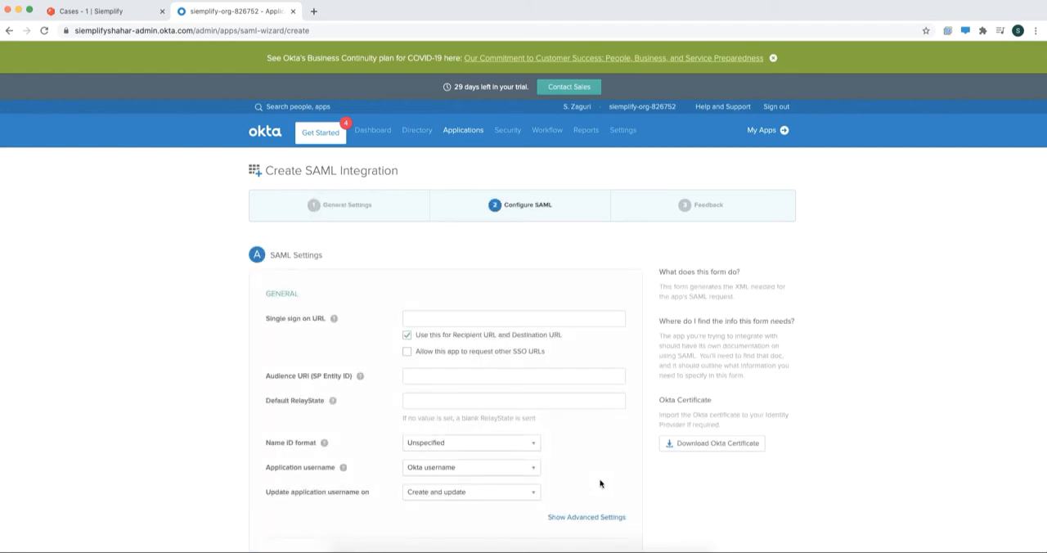
{"action": "mouse_move", "coordinate": [278, 320]}
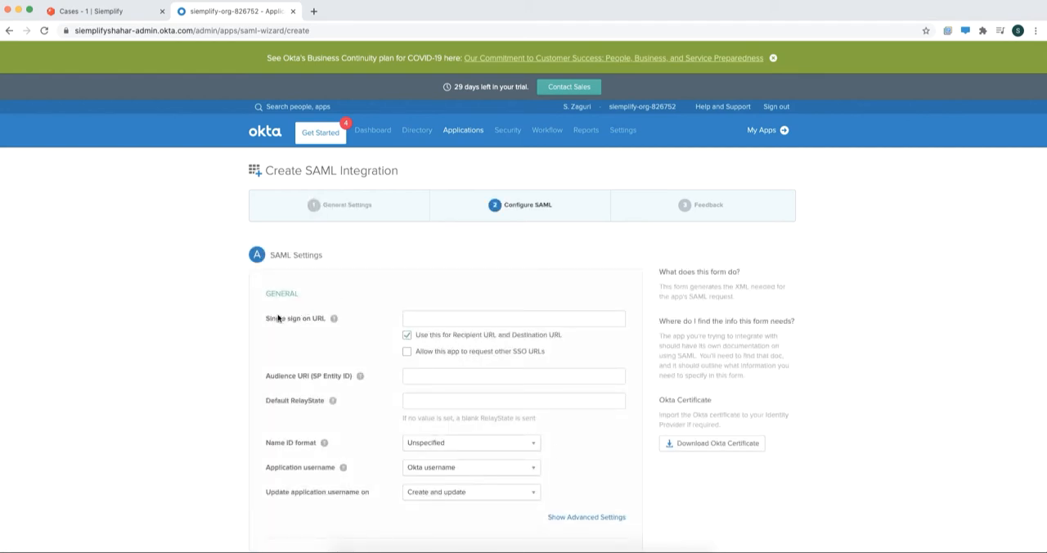
{"action": "mouse_move", "coordinate": [128, 127]}
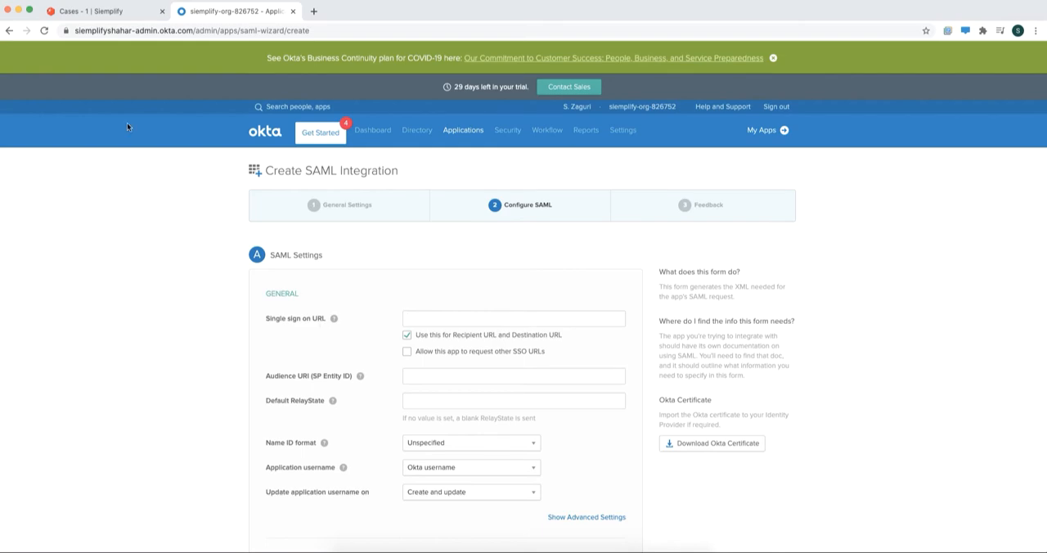
{"action": "left_click", "coordinate": [98, 10]}
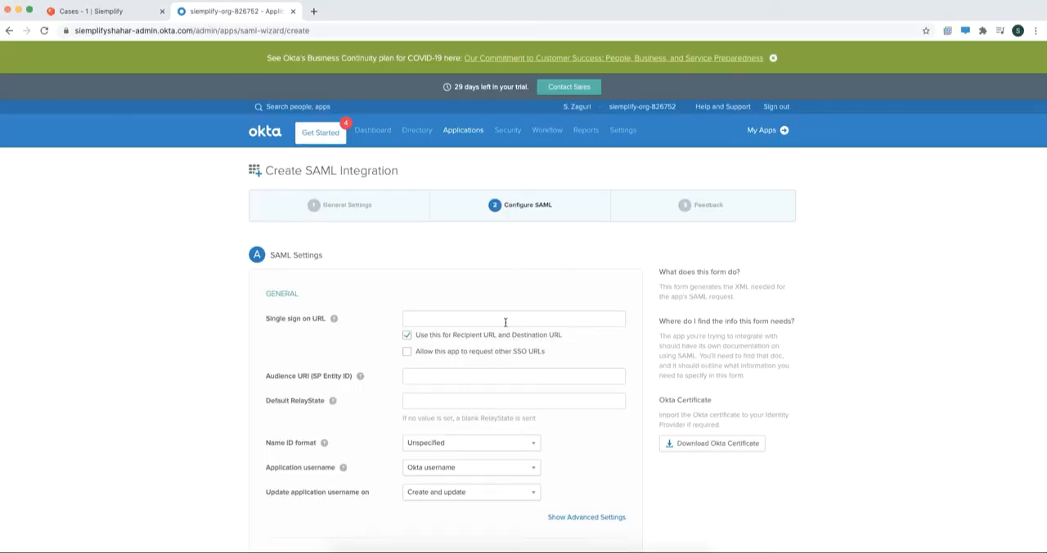
{"action": "type", "text": "https://howto-395299.siemplifycloud.com/"}
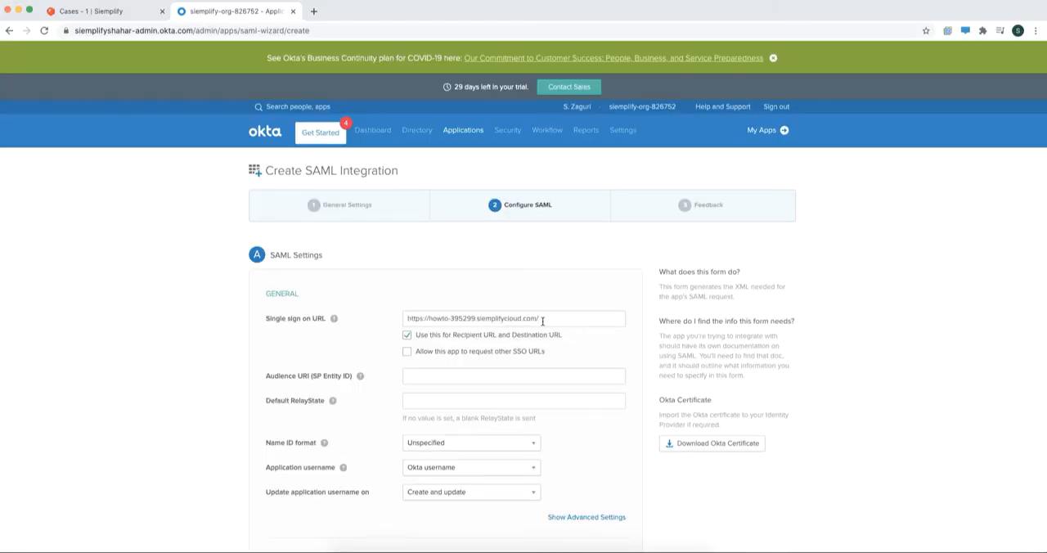
{"action": "type", "text": "Saml2/"}
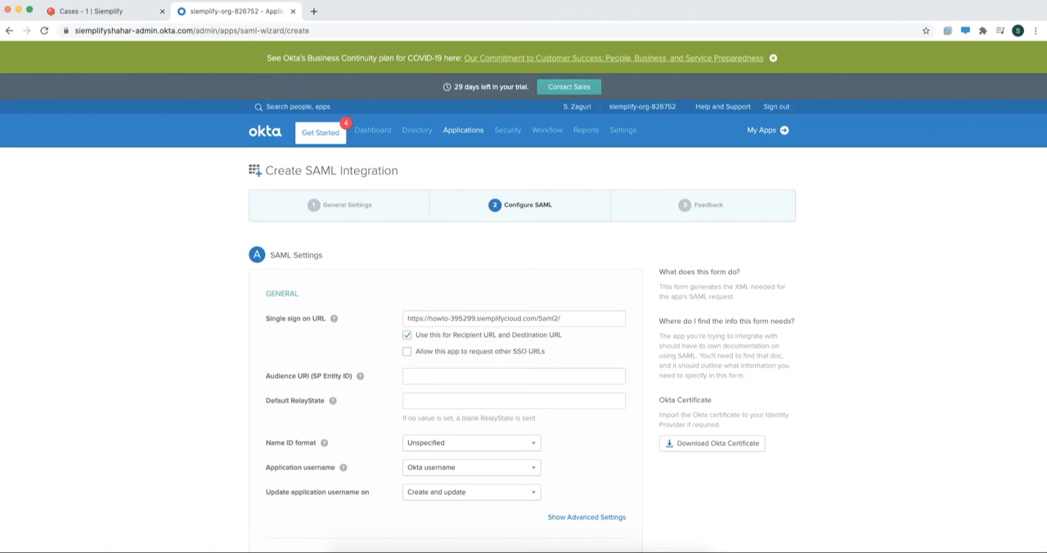
{"action": "type", "text": "Acs"}
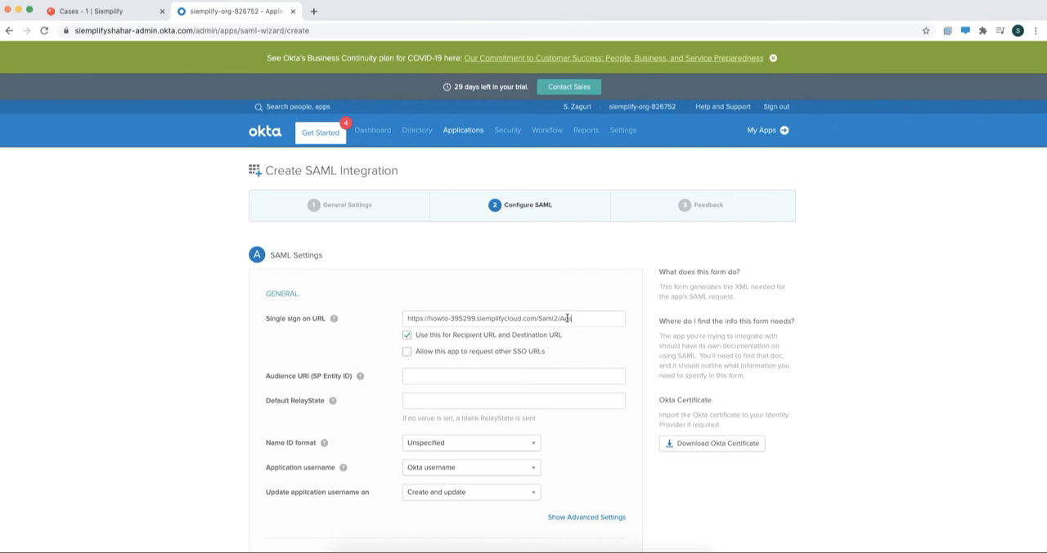
{"action": "mouse_move", "coordinate": [559, 329]}
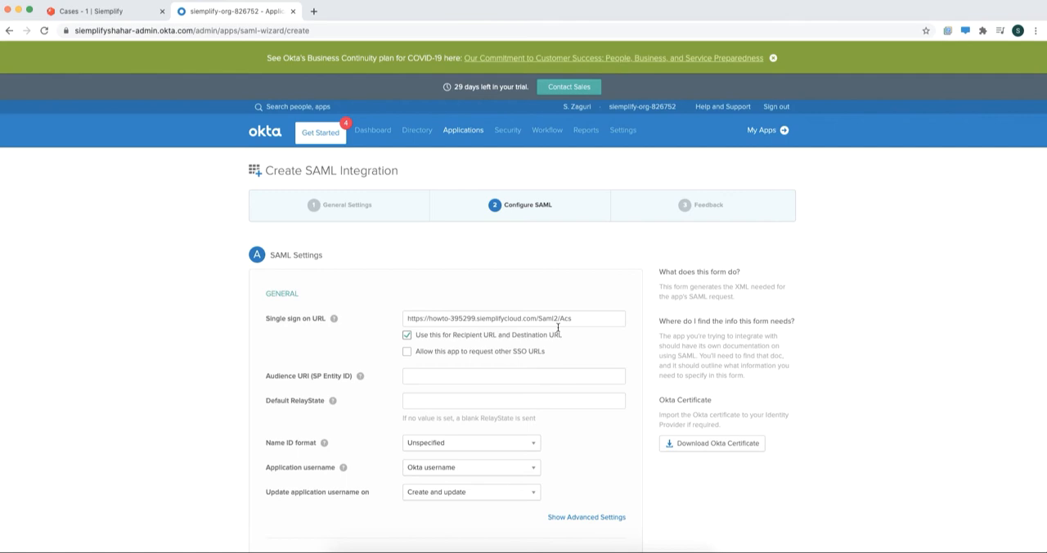
Set Audience URI to the siemplifycloud .../Saml2 address and continue to the Feedback step
{"action": "double_click", "coordinate": [491, 317]}
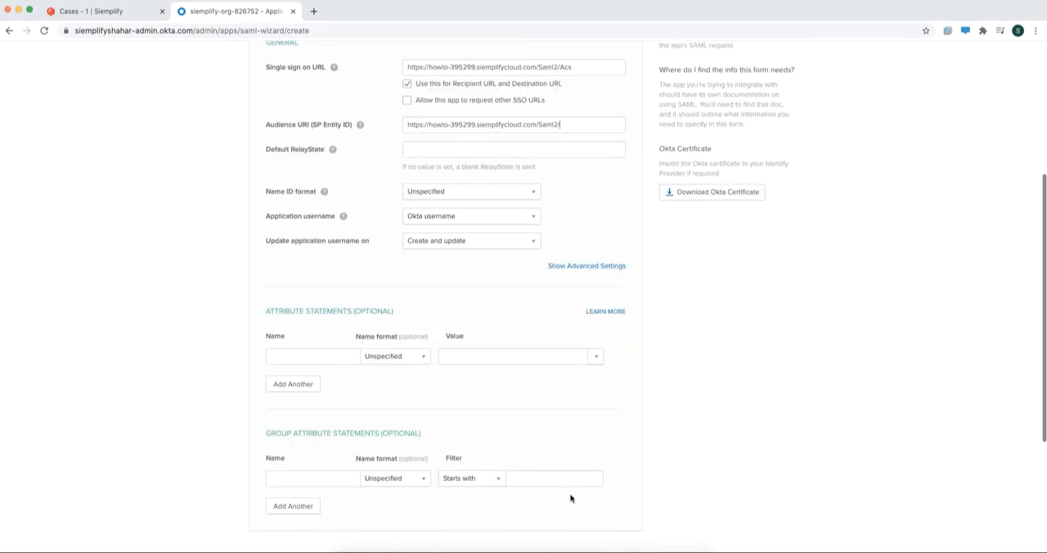
{"action": "scroll", "scroll_direction": "down", "scroll_amount": 3}
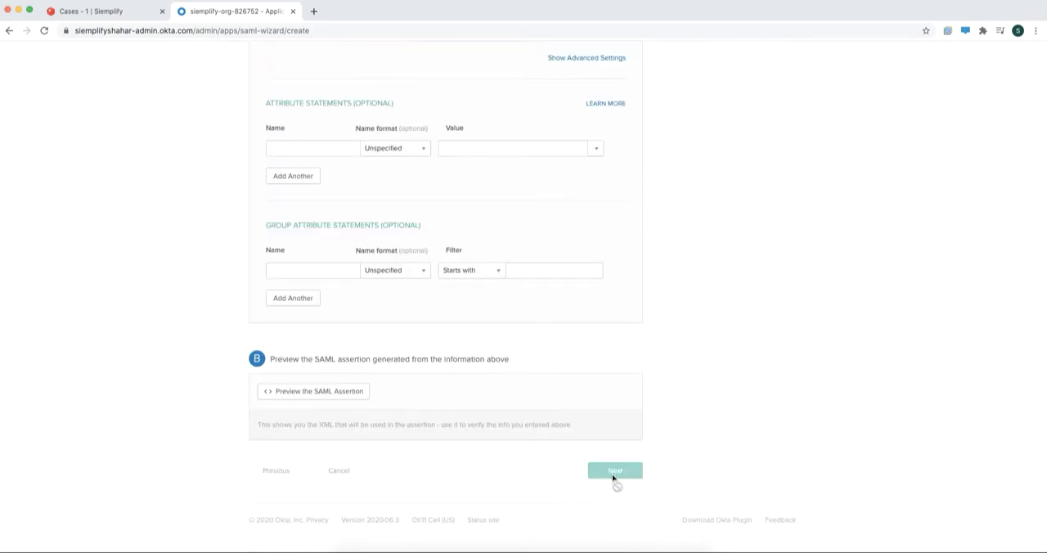
{"action": "left_click", "coordinate": [616, 470]}
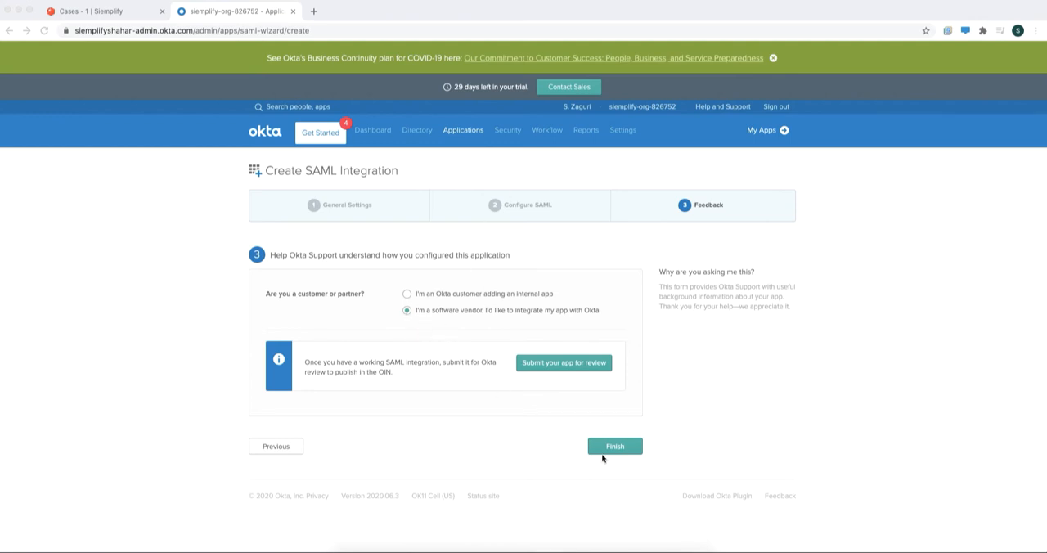
Finish creating the shaked-siemplify SAML app, landing on its Sign On settings
{"action": "left_click", "coordinate": [615, 445]}
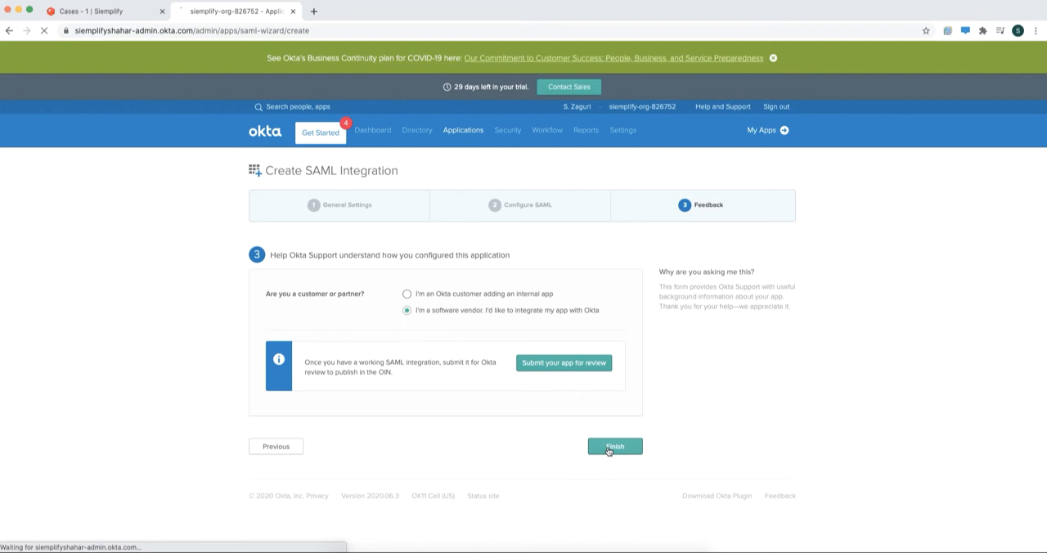
{"action": "left_click", "coordinate": [615, 445]}
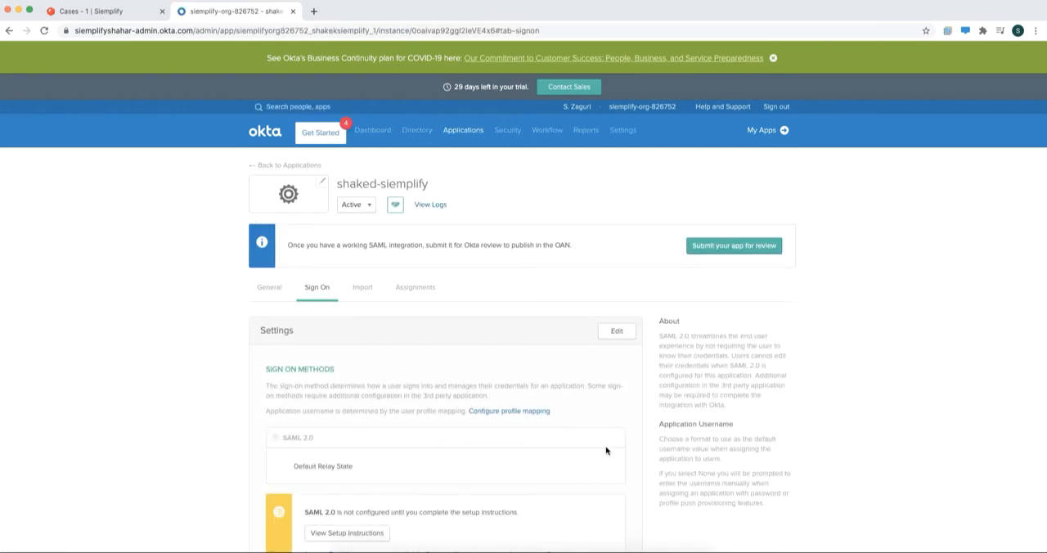
{"action": "mouse_move", "coordinate": [466, 360]}
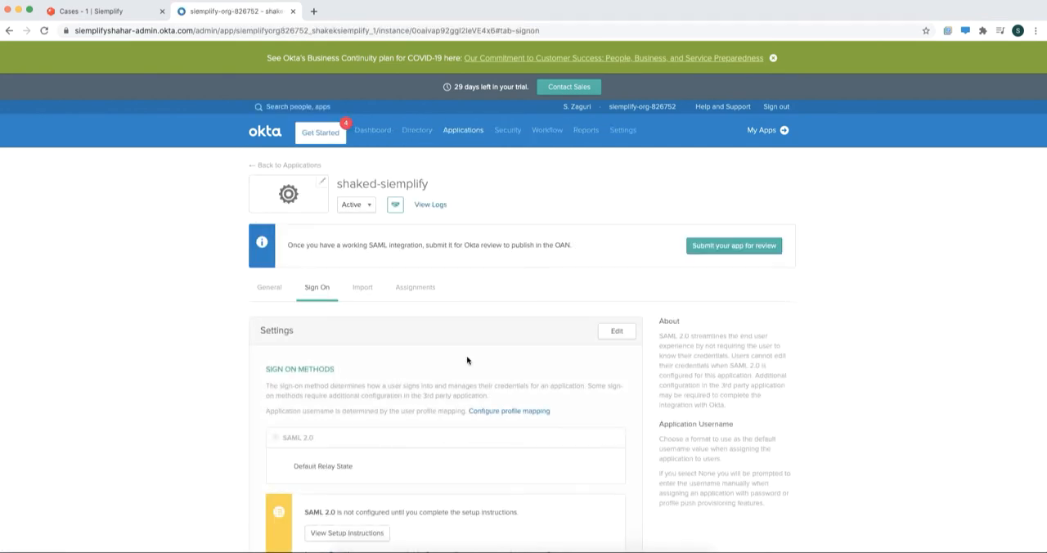
{"action": "mouse_move", "coordinate": [409, 317]}
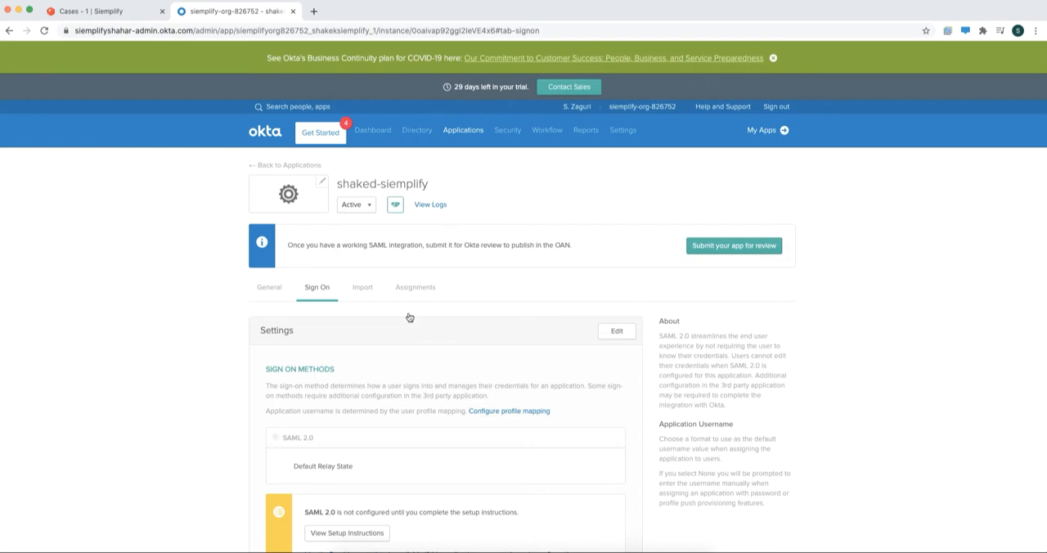
{"action": "left_click", "coordinate": [415, 288]}
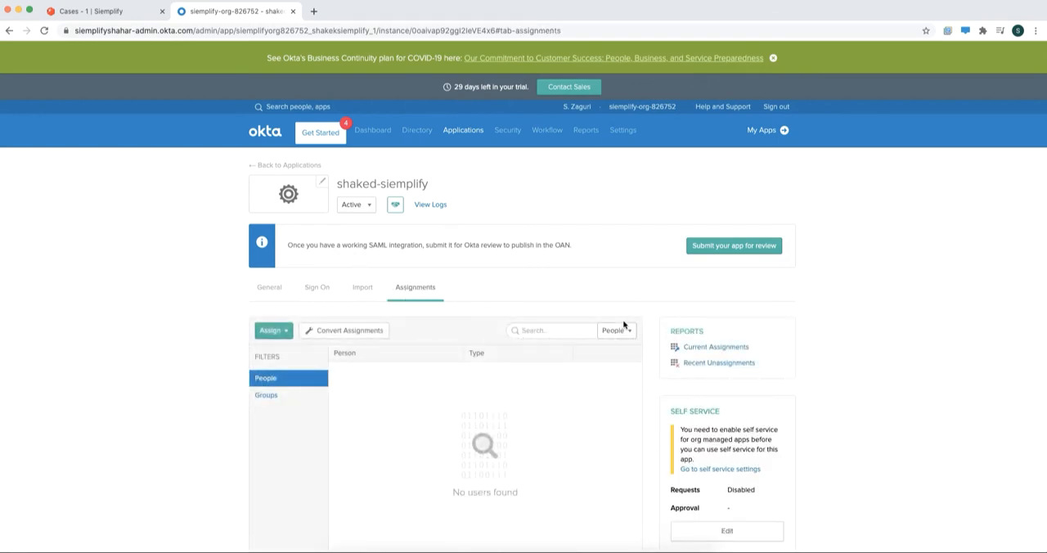
{"action": "left_click", "coordinate": [272, 331]}
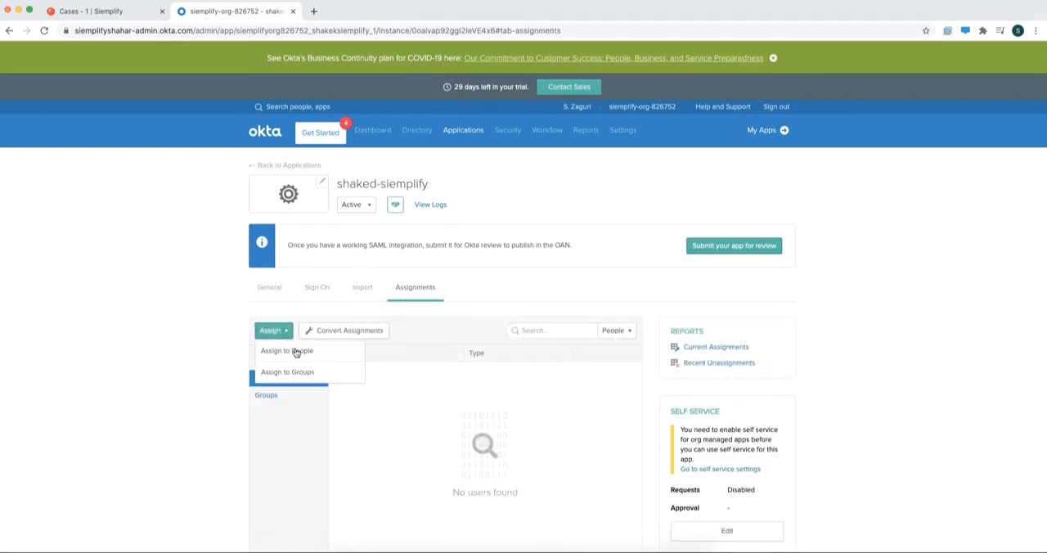
{"action": "left_click", "coordinate": [285, 350]}
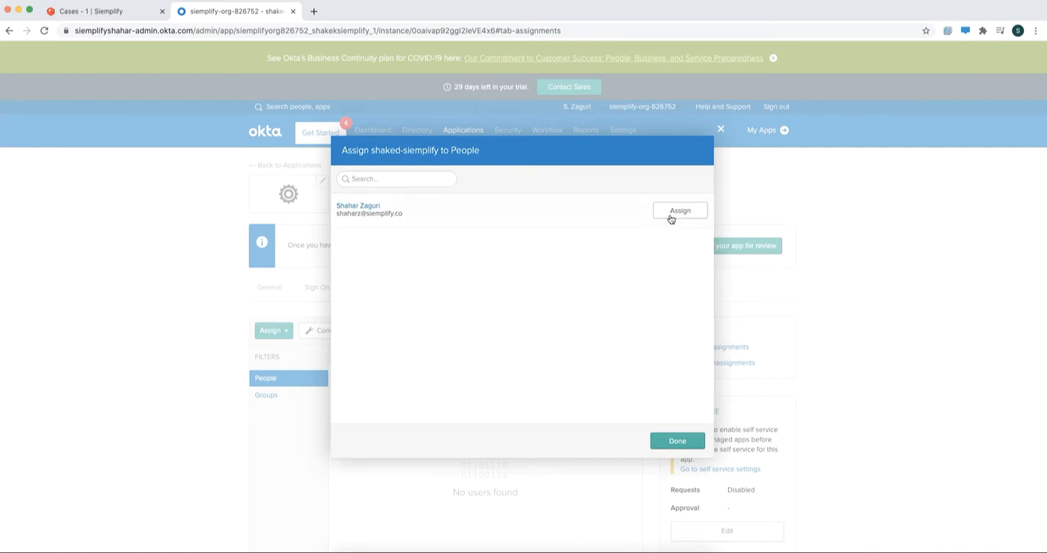
{"action": "left_click", "coordinate": [680, 209]}
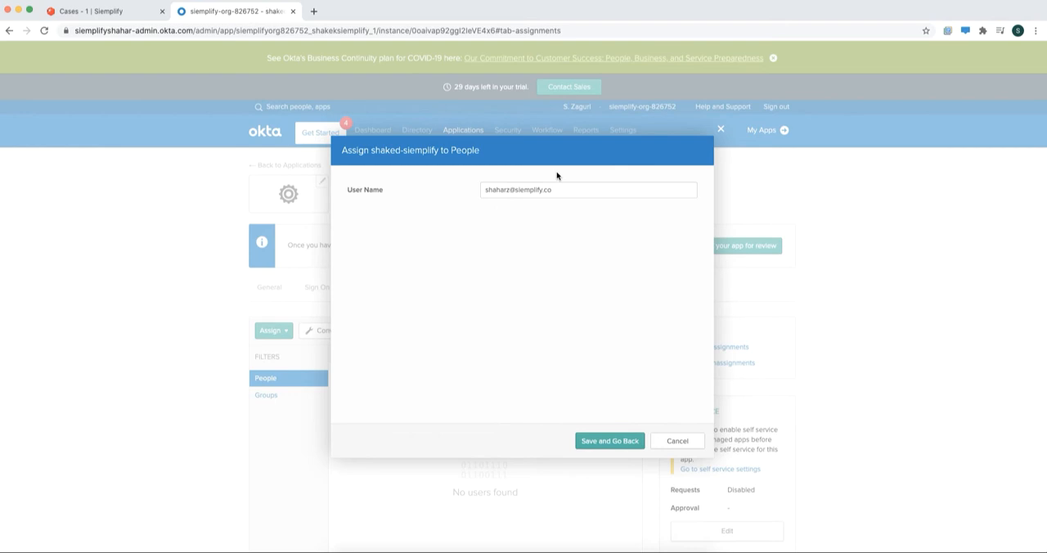
Remove the domain part from the app user name and save the assignment
{"action": "double_click", "coordinate": [532, 189]}
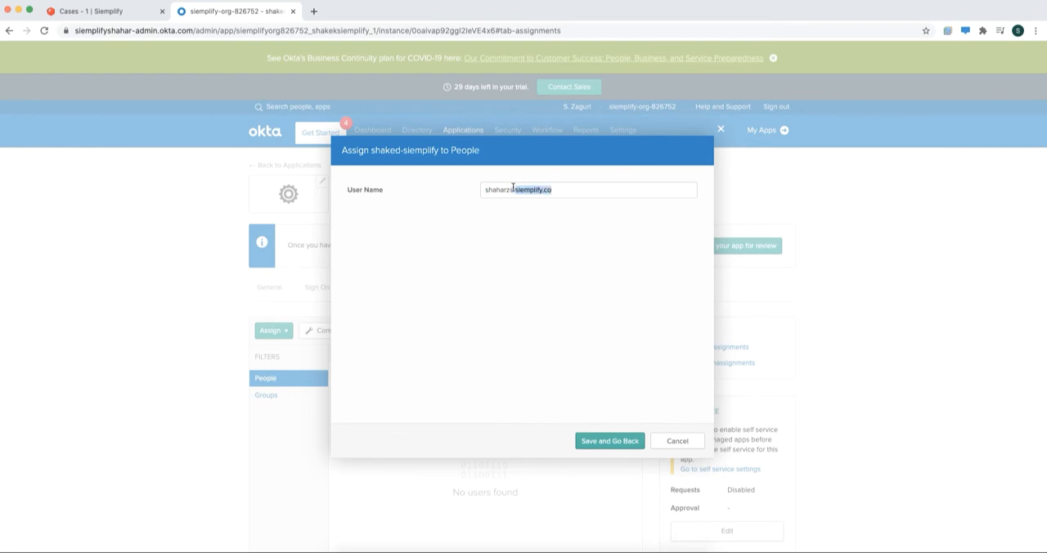
{"action": "key", "text": "Backspace"}
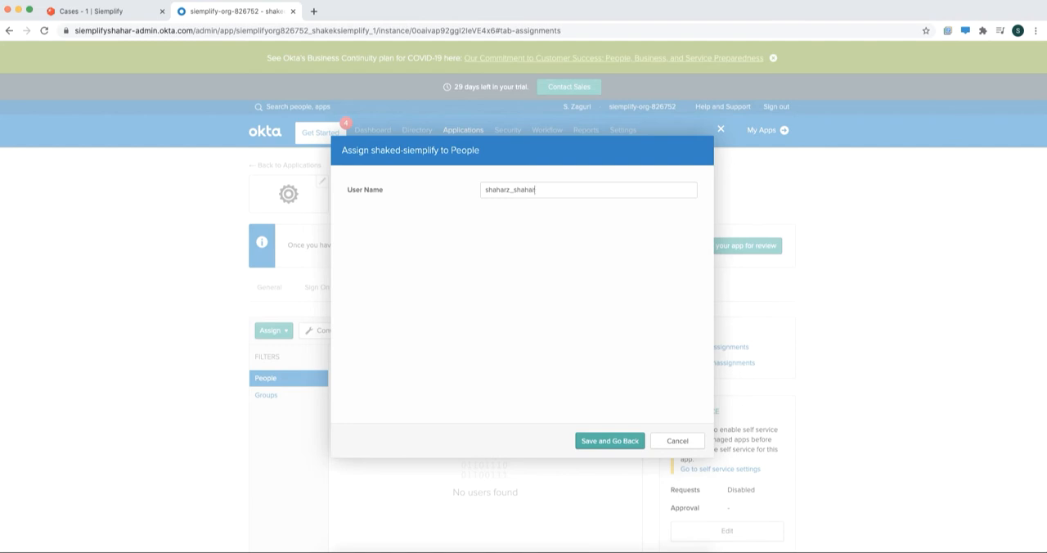
{"action": "mouse_move", "coordinate": [639, 436]}
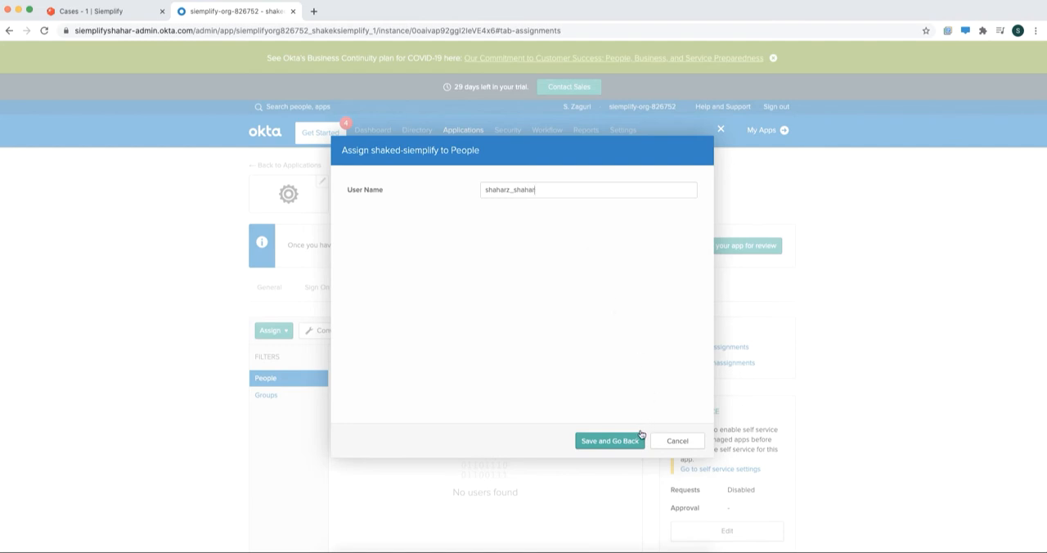
{"action": "left_click", "coordinate": [615, 440]}
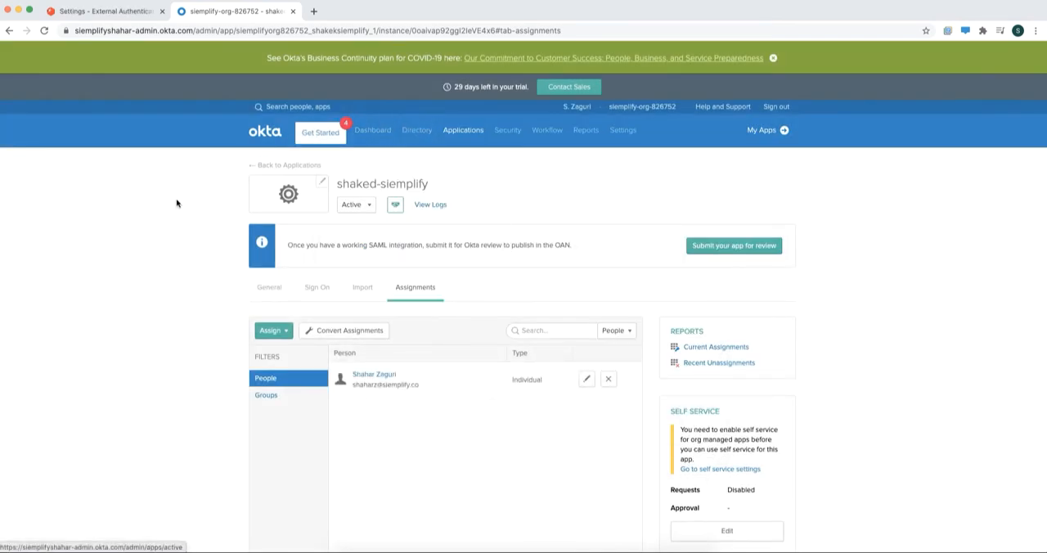
Go to Siemplify External Authentication for Okta, then view the Okta app's Sign On settings for metadata
{"action": "left_click", "coordinate": [105, 11]}
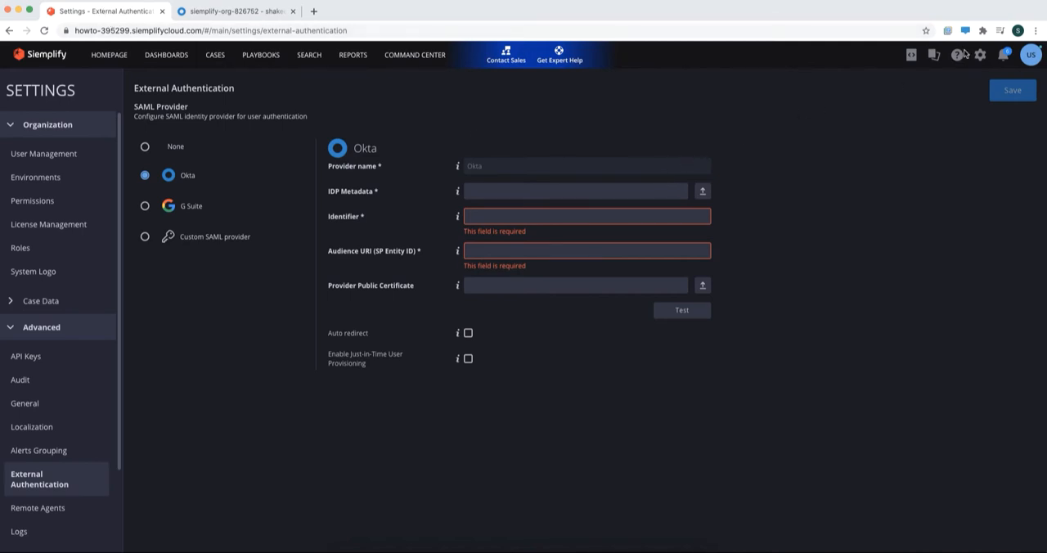
{"action": "left_click", "coordinate": [979, 57]}
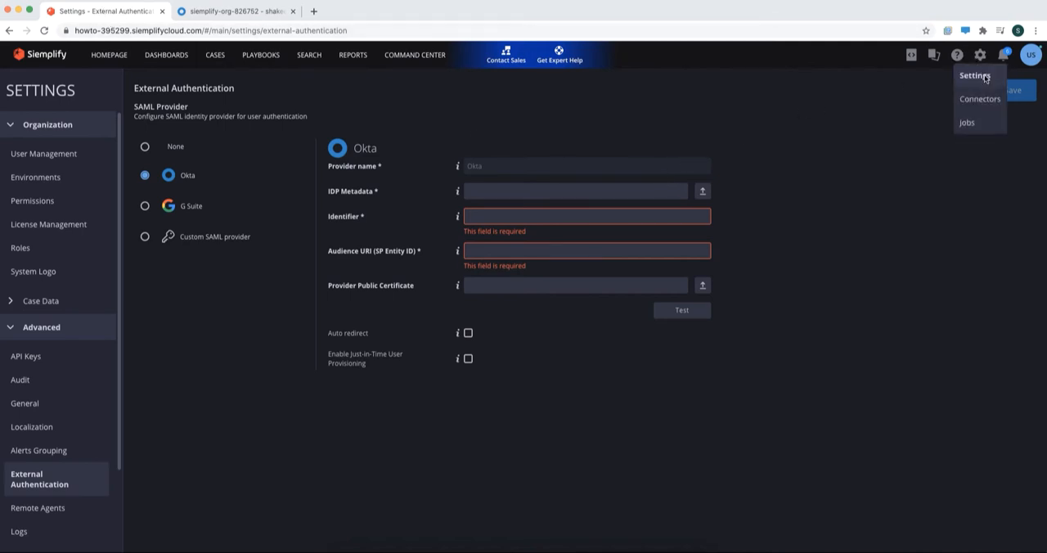
{"action": "mouse_move", "coordinate": [32, 334]}
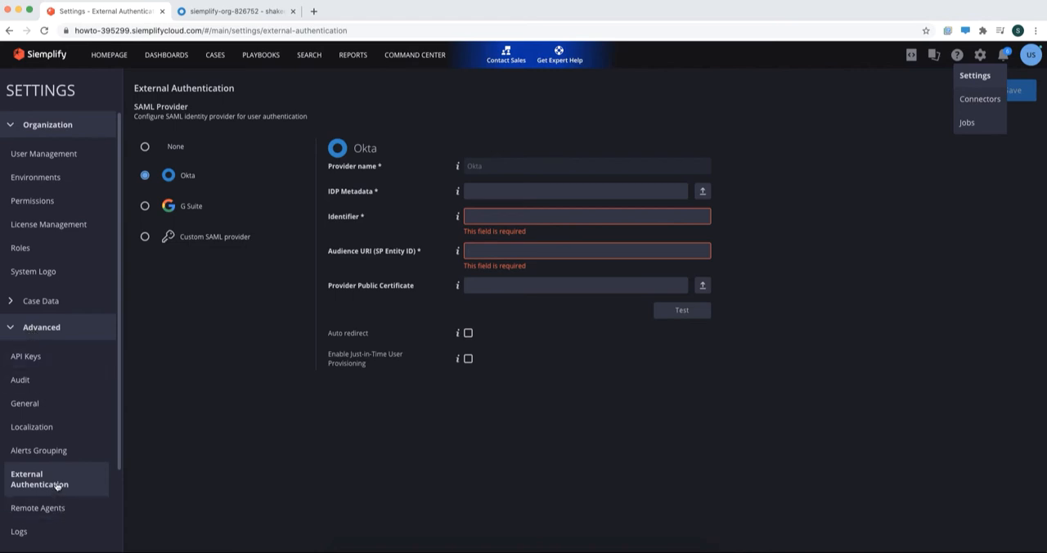
{"action": "mouse_move", "coordinate": [162, 180]}
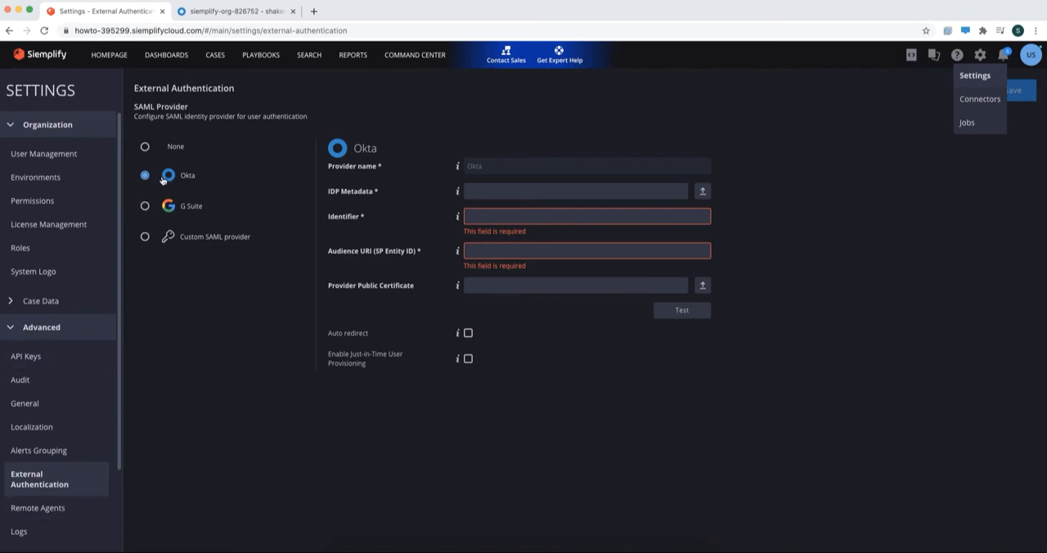
{"action": "mouse_move", "coordinate": [329, 172]}
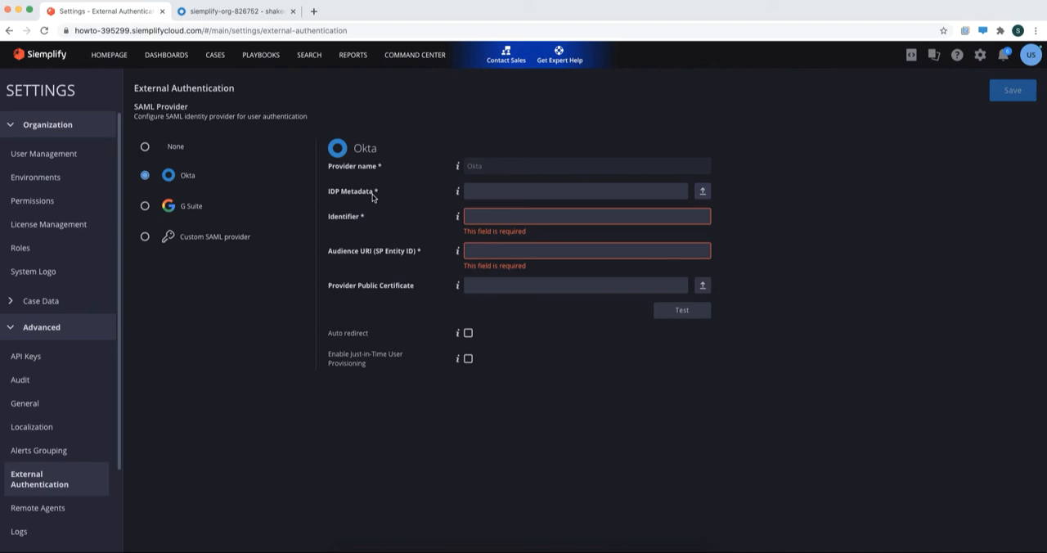
{"action": "mouse_move", "coordinate": [231, 55]}
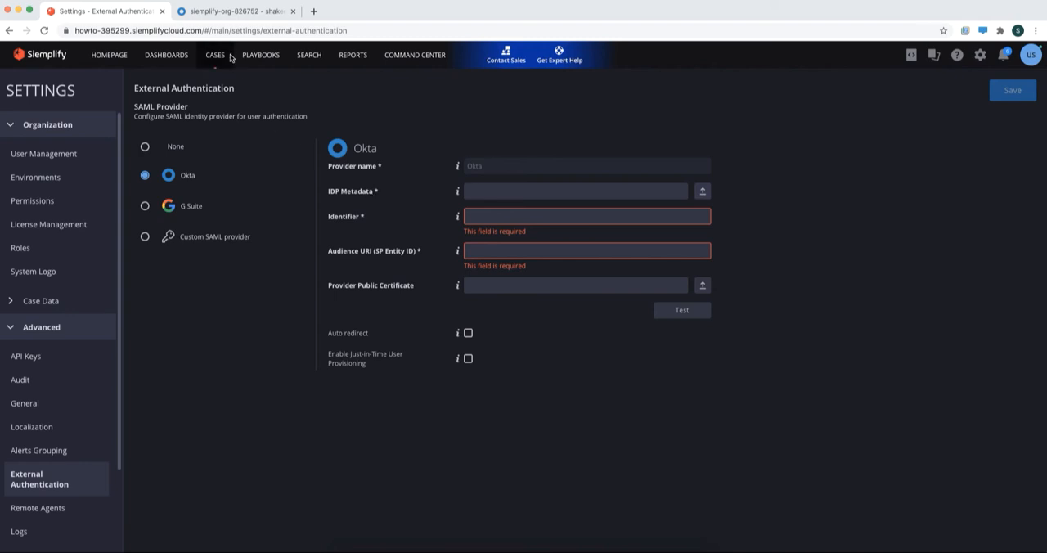
{"action": "left_click", "coordinate": [237, 10]}
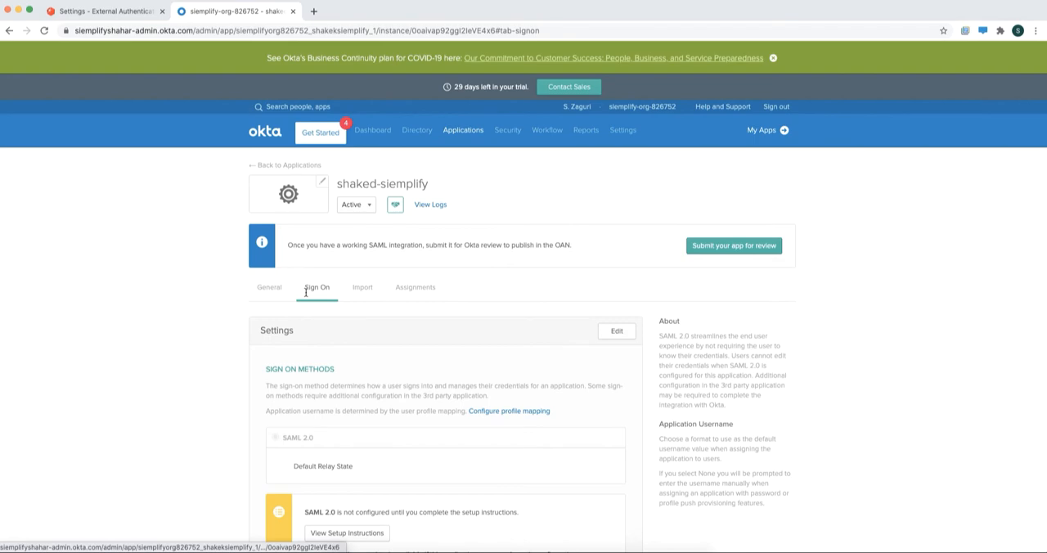
{"action": "left_click", "coordinate": [349, 531]}
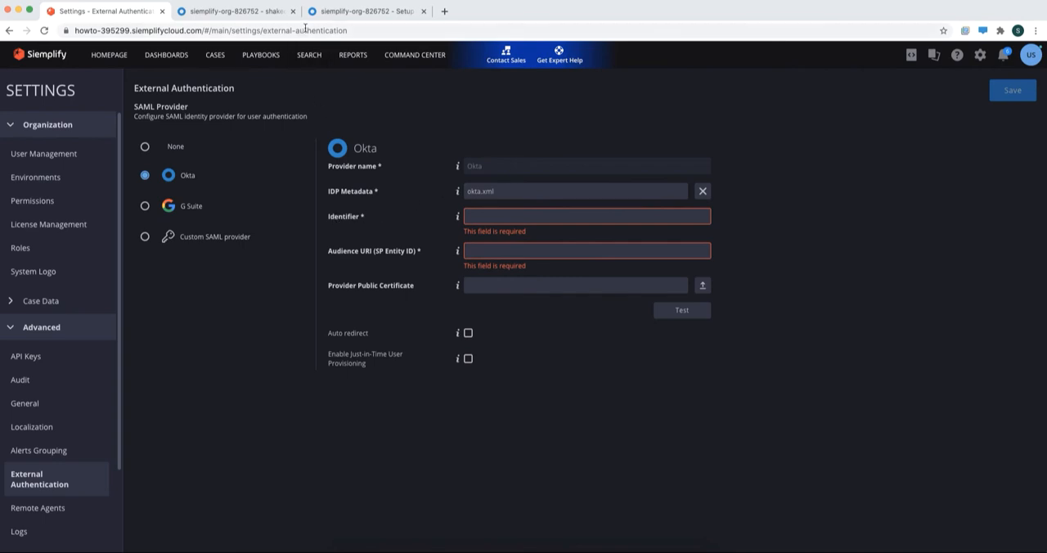
{"action": "left_click", "coordinate": [374, 11]}
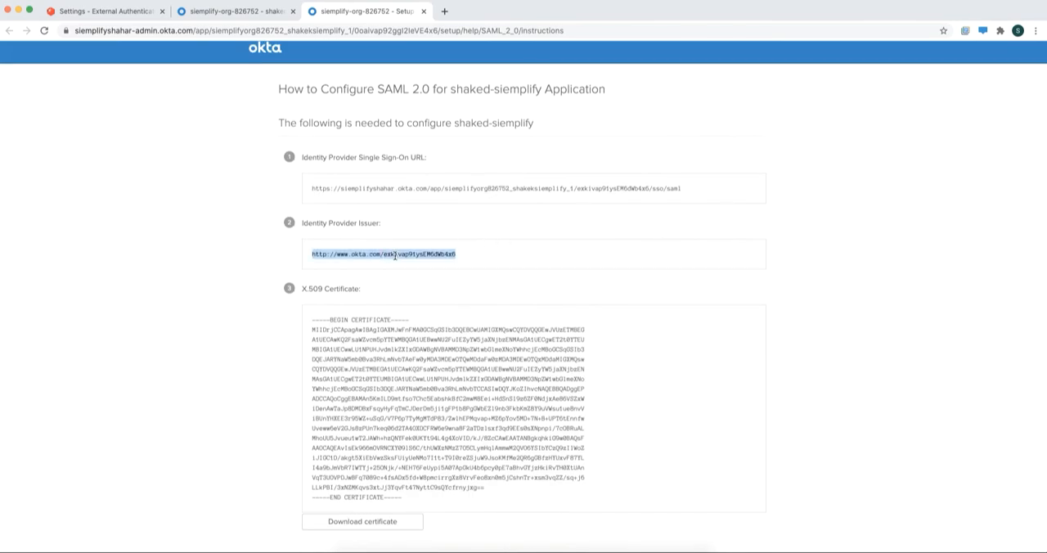
{"action": "left_click", "coordinate": [106, 13]}
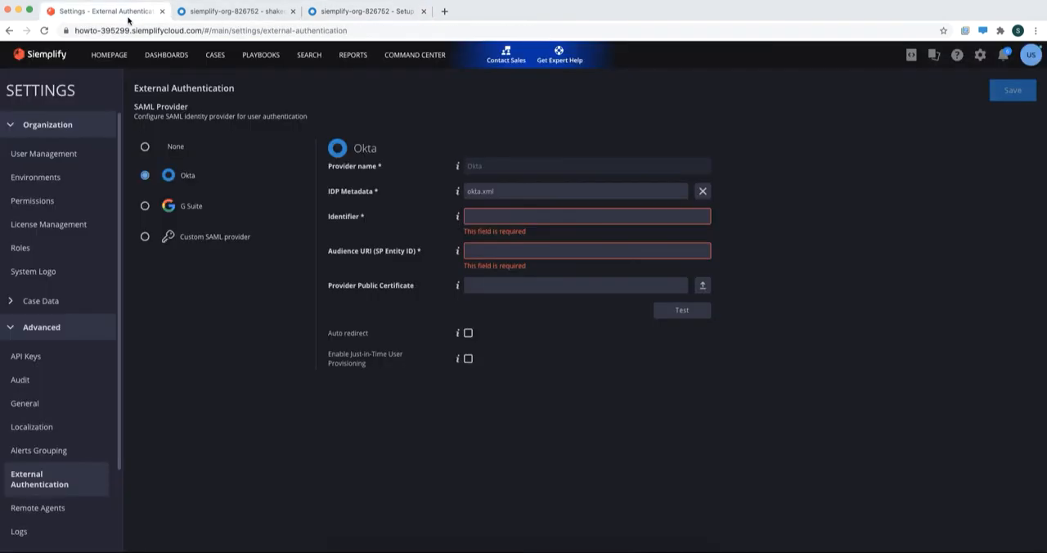
{"action": "type", "text": "http://www.okta.com/exkivap9lysEMi6dWb4x6"}
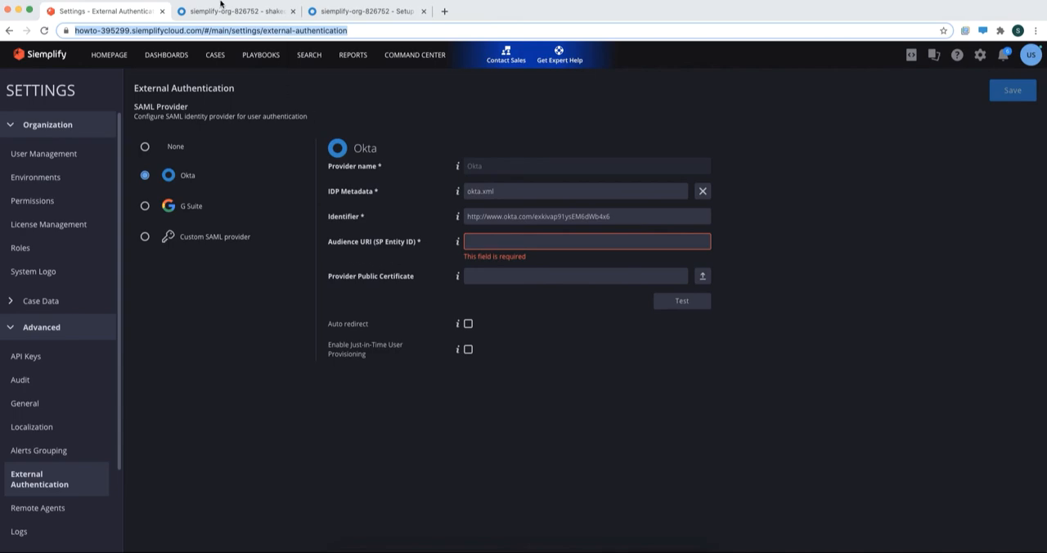
{"action": "left_click", "coordinate": [236, 13]}
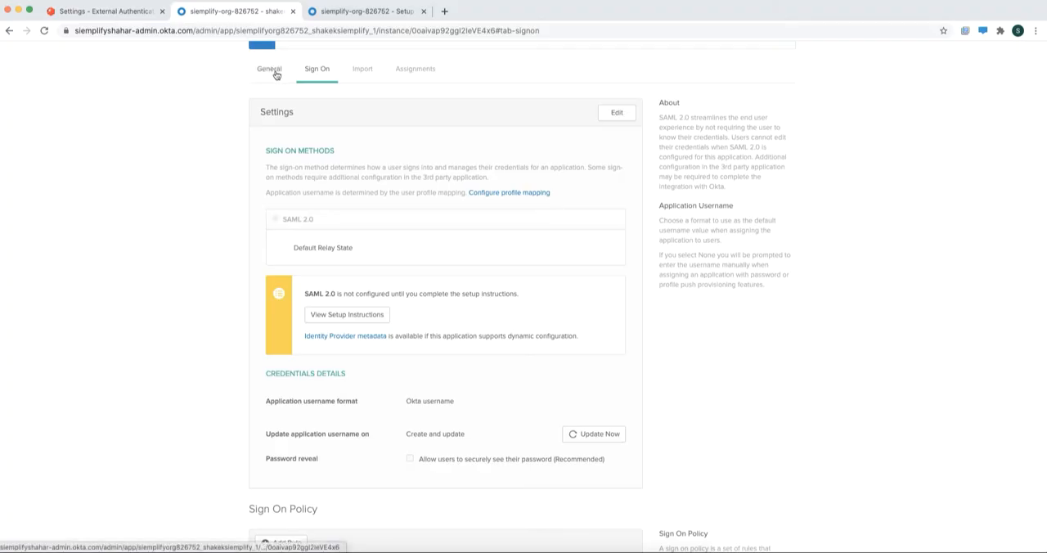
{"action": "left_click", "coordinate": [268, 68]}
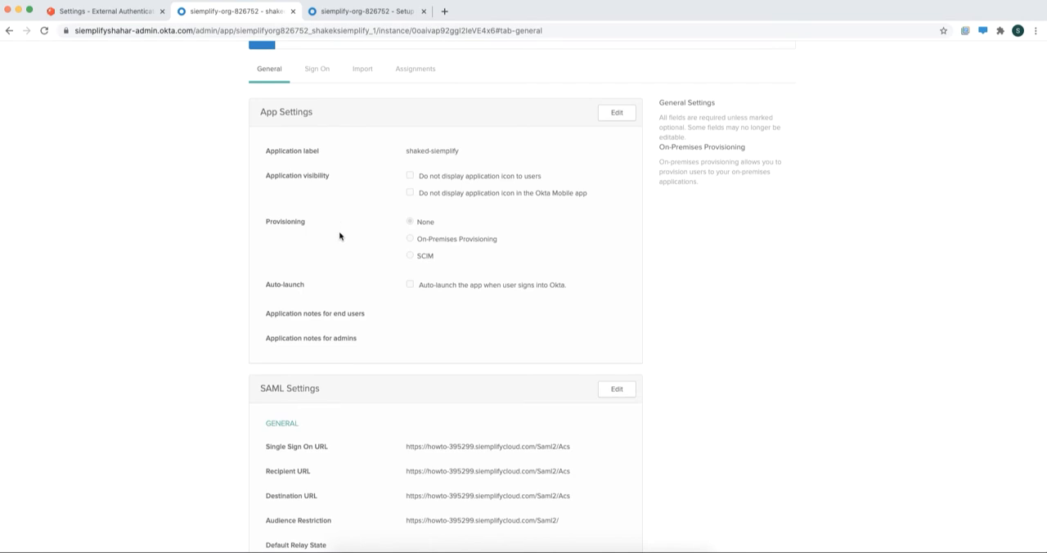
{"action": "scroll", "scroll_direction": "down", "scroll_amount": 3}
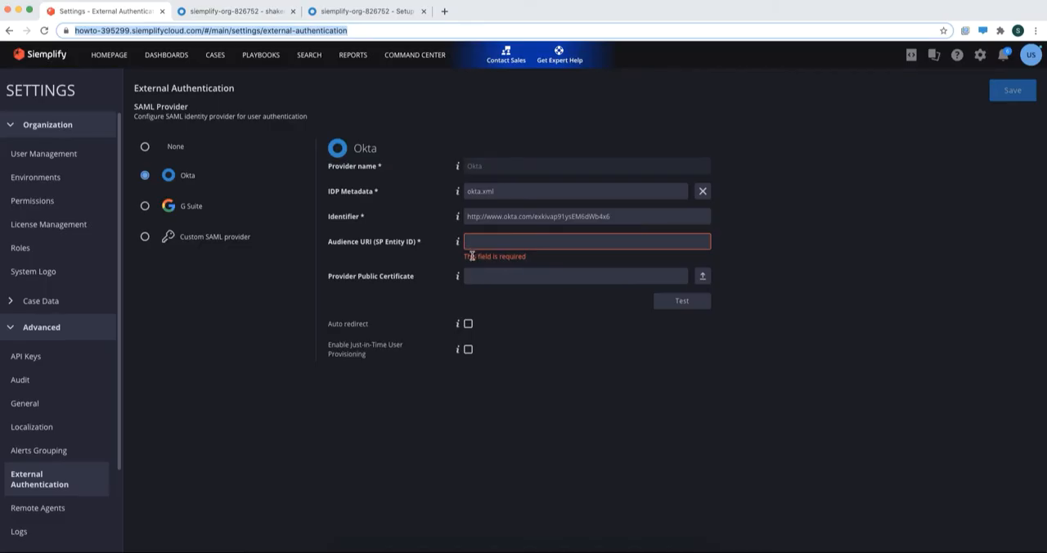
{"action": "type", "text": "https://howto-395299.siemplifycloud.com/Saml2/"}
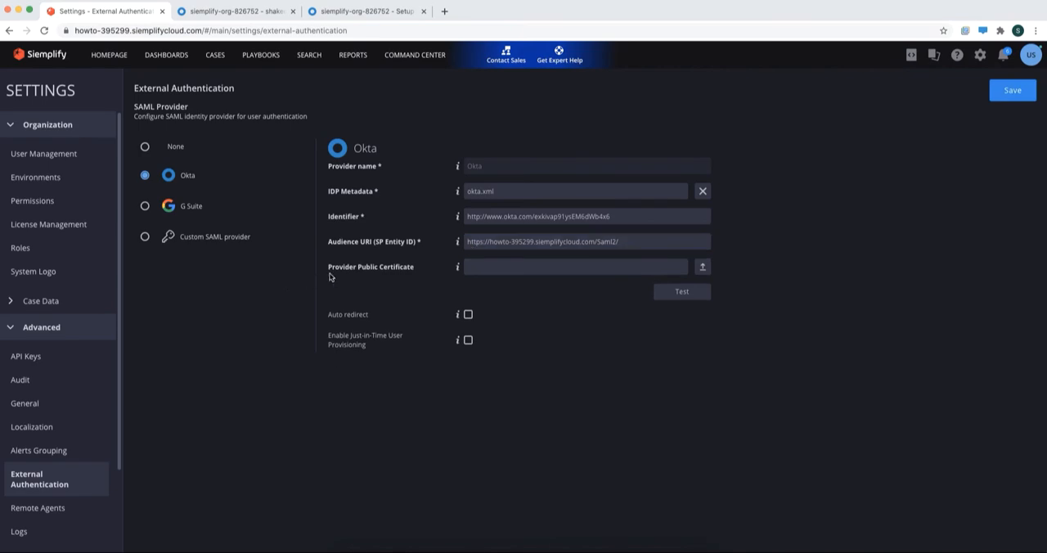
{"action": "mouse_move", "coordinate": [406, 281]}
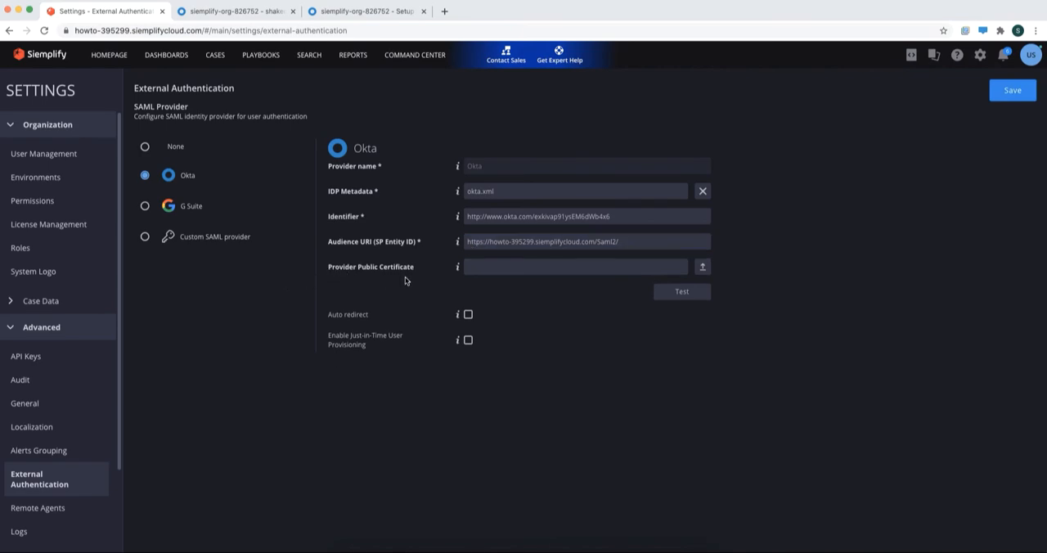
Download the Okta X.509 certificate from the SAML setup instructions
{"action": "left_click", "coordinate": [368, 11]}
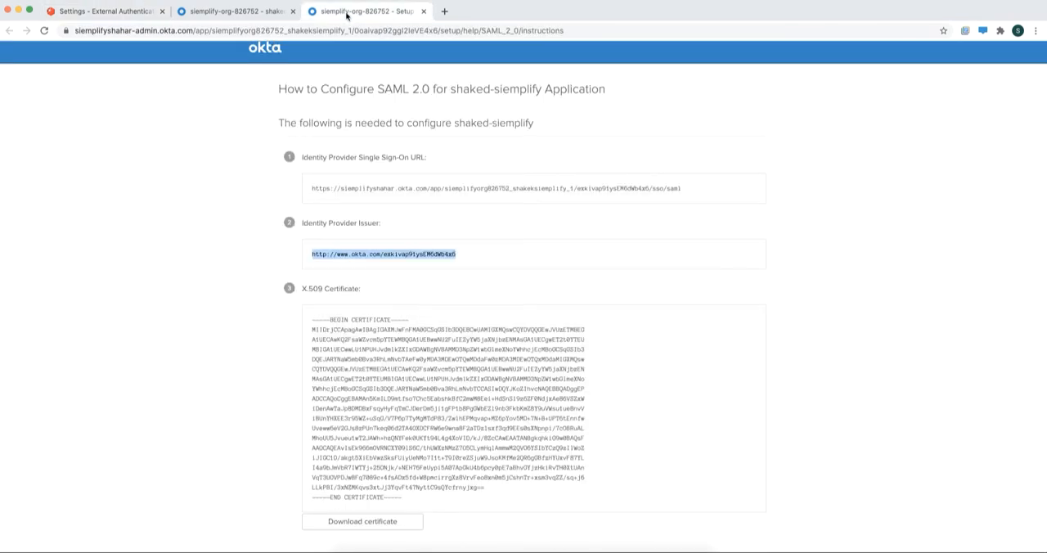
{"action": "left_click", "coordinate": [357, 521]}
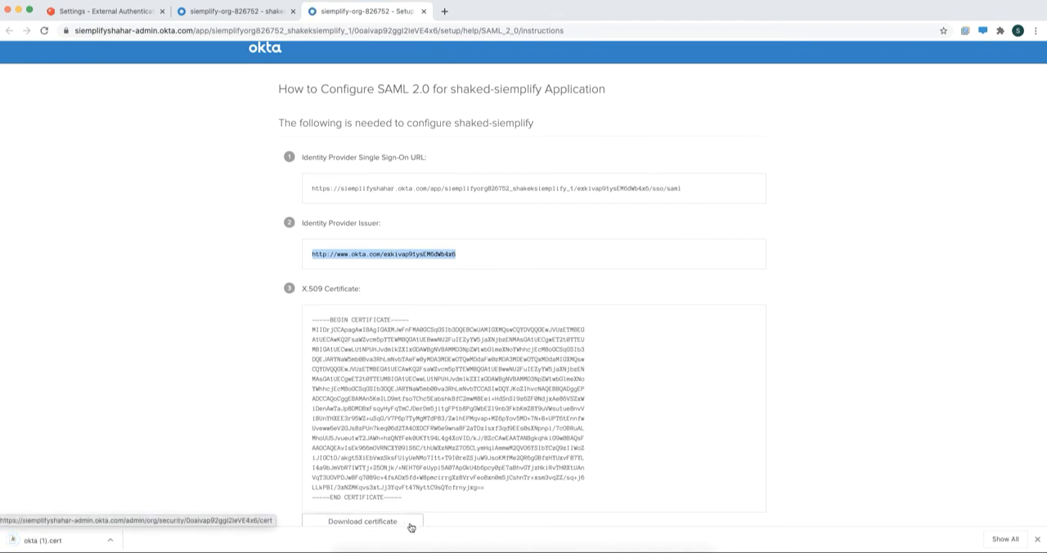
{"action": "left_click", "coordinate": [106, 17]}
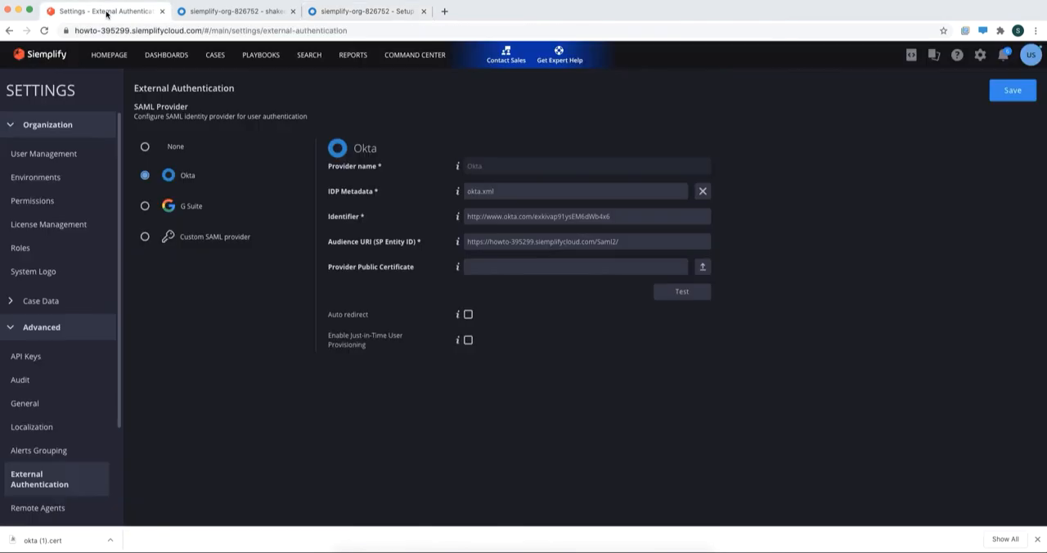
Upload okta (1).cert as the Provider Public Certificate and save the Okta provider settings
{"action": "left_click", "coordinate": [702, 266]}
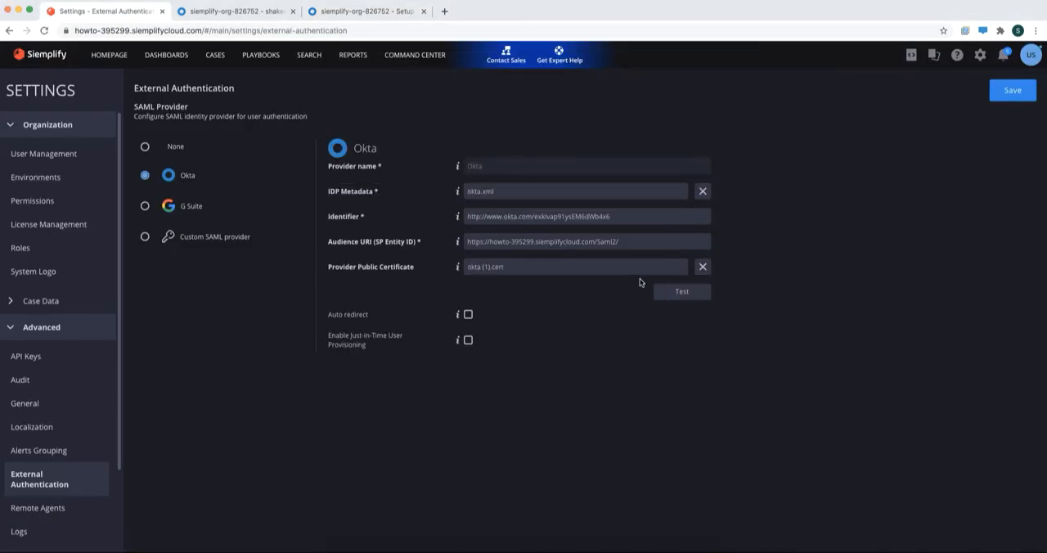
{"action": "left_click", "coordinate": [1011, 90]}
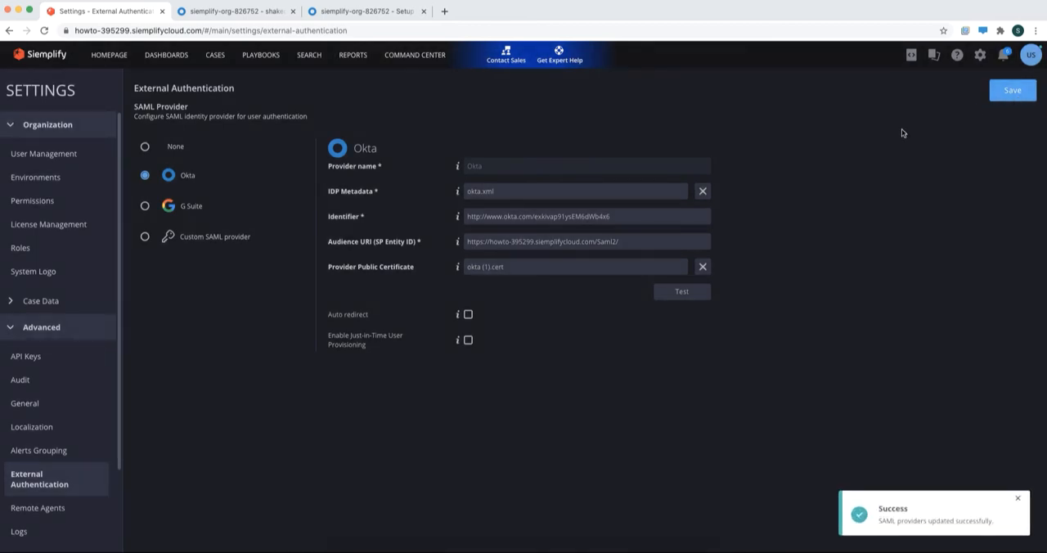
{"action": "left_click", "coordinate": [681, 291]}
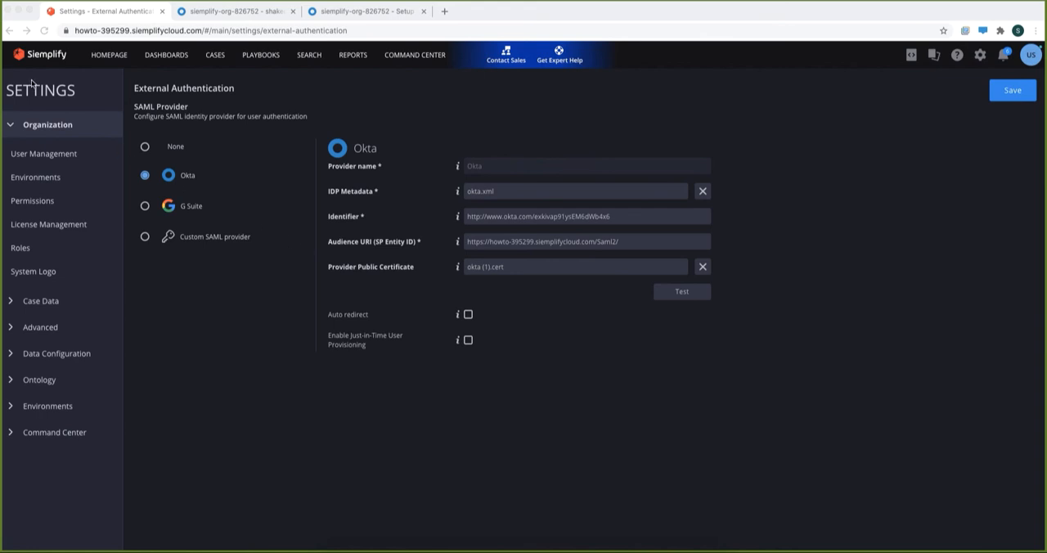
{"action": "mouse_move", "coordinate": [42, 154]}
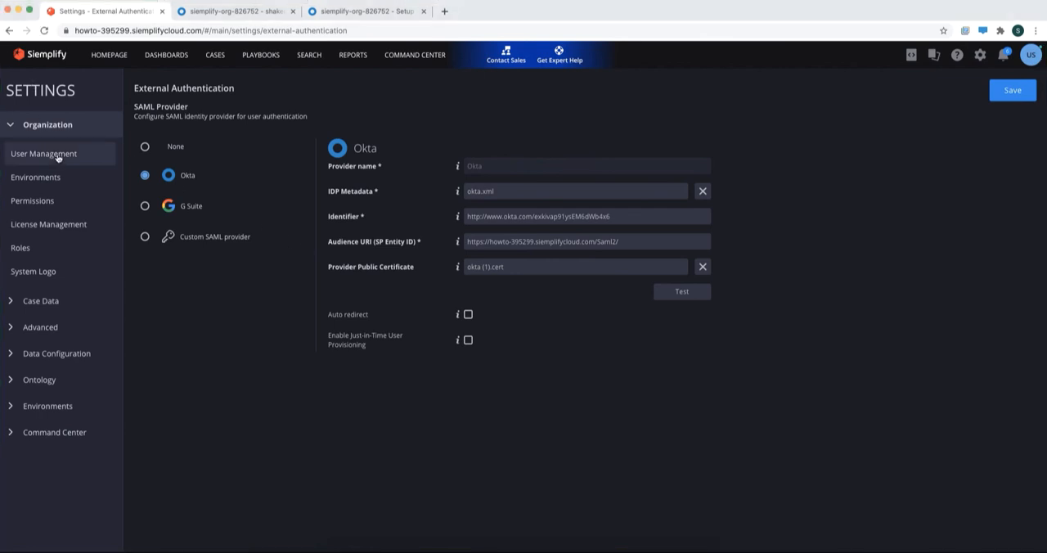
{"action": "left_click", "coordinate": [43, 154]}
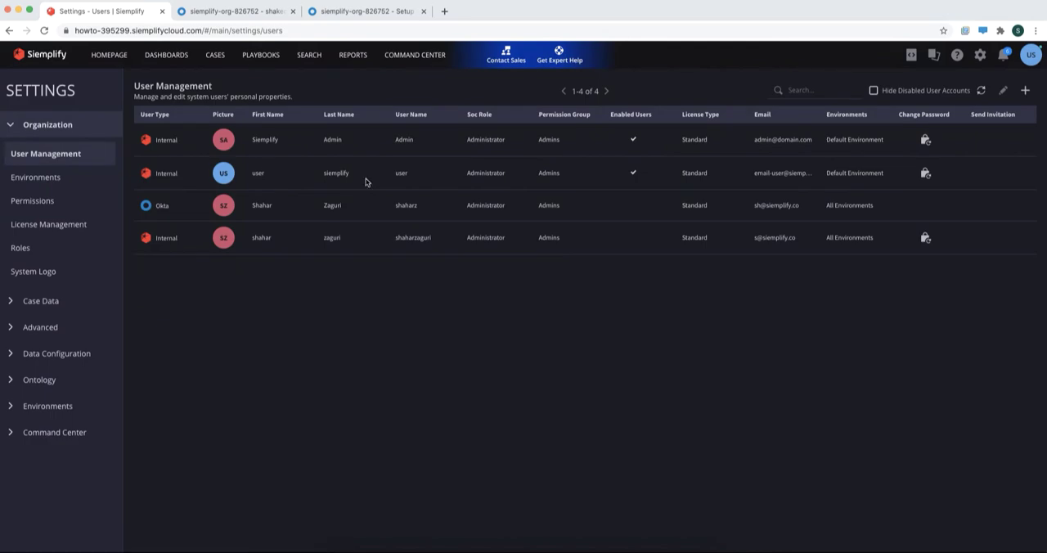
{"action": "left_click", "coordinate": [1028, 90]}
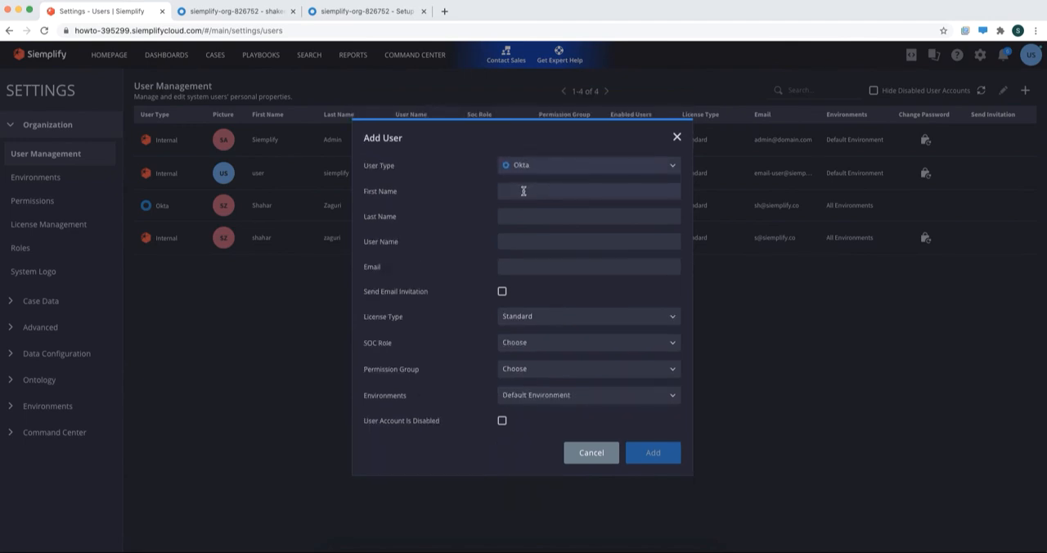
{"action": "type", "text": "shah"}
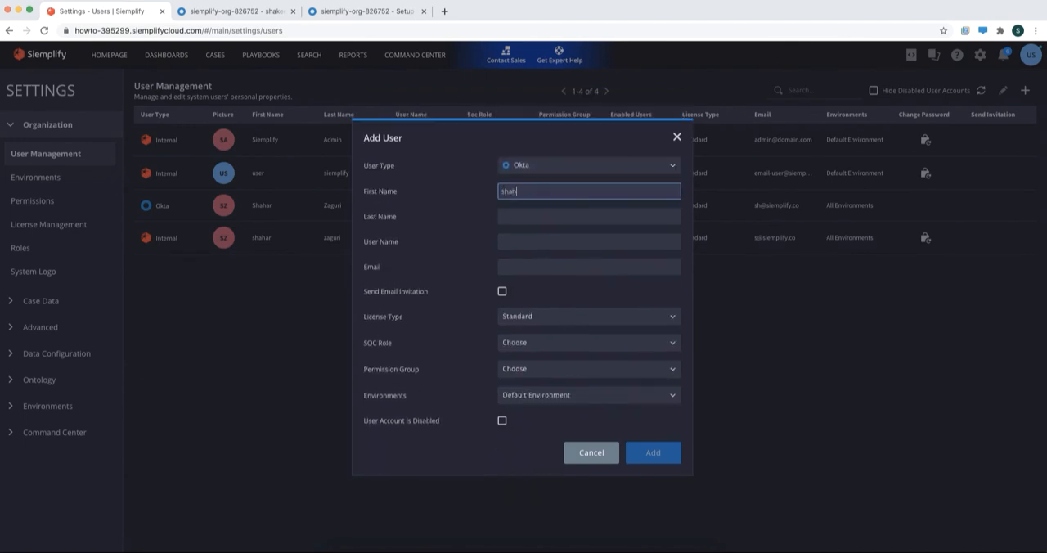
{"action": "type", "text": "za"}
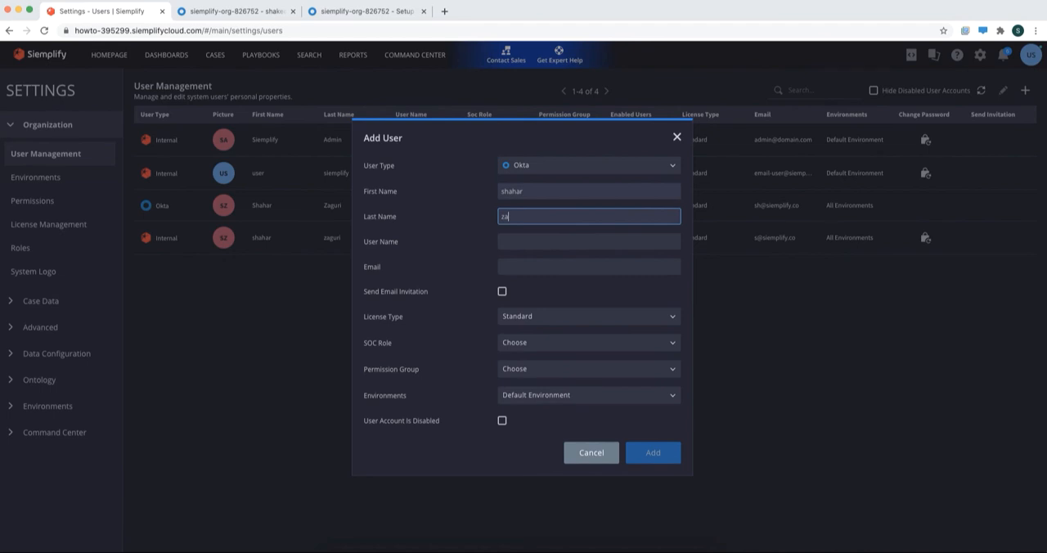
{"action": "left_click", "coordinate": [589, 242]}
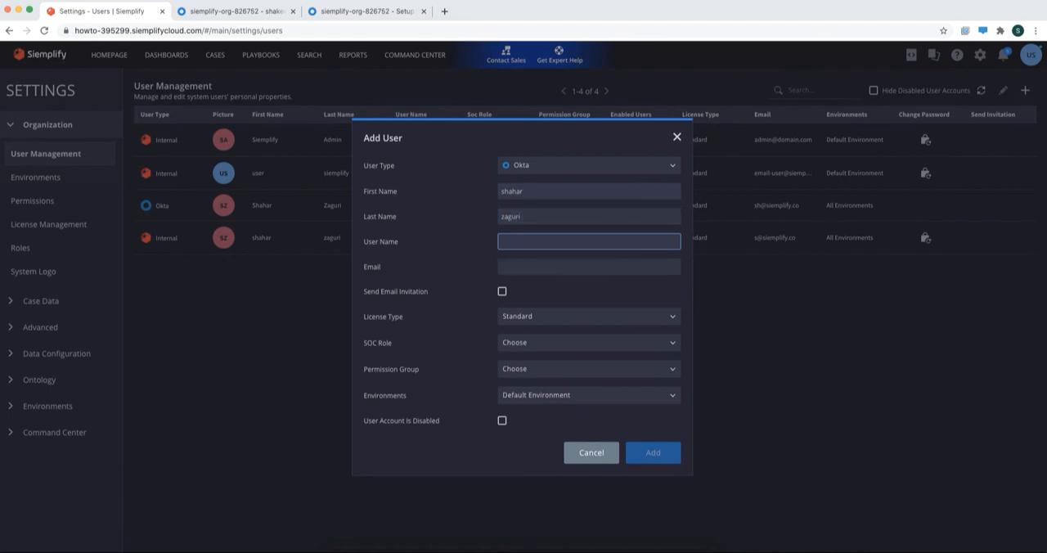
{"action": "type", "text": "shaharz_"}
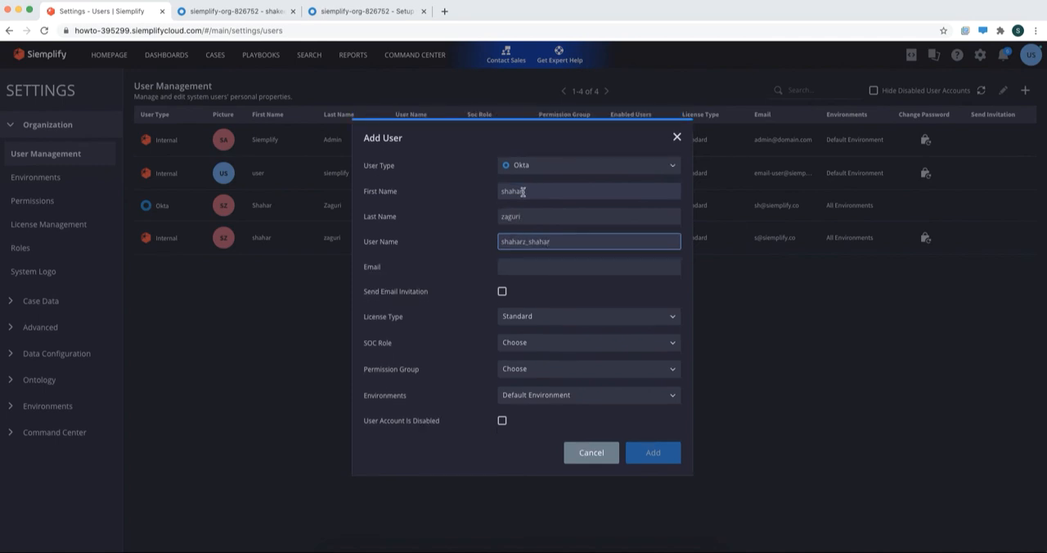
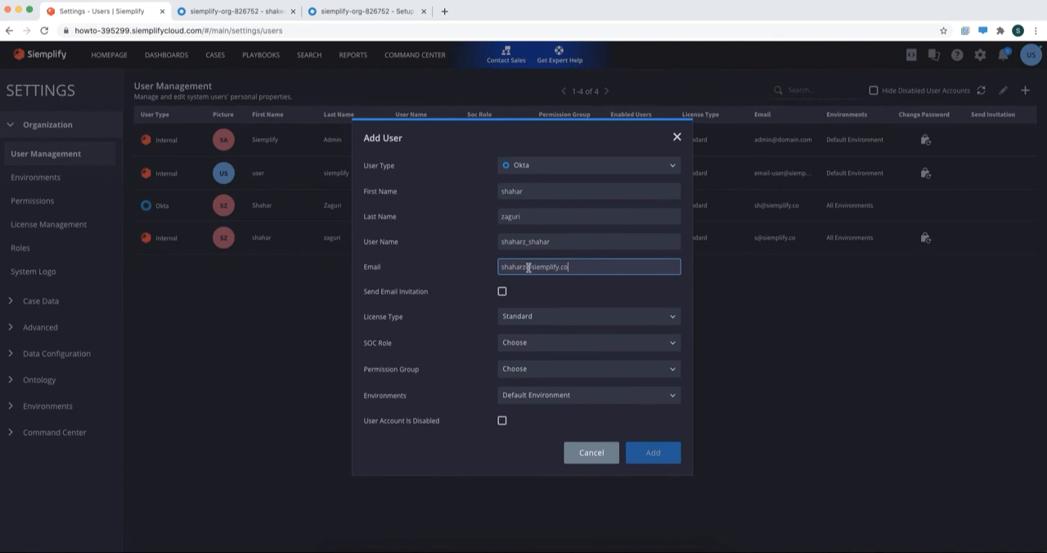
Set license Standard, SOC role Administrator, permission group Admins, and create the user
{"action": "left_click", "coordinate": [587, 317]}
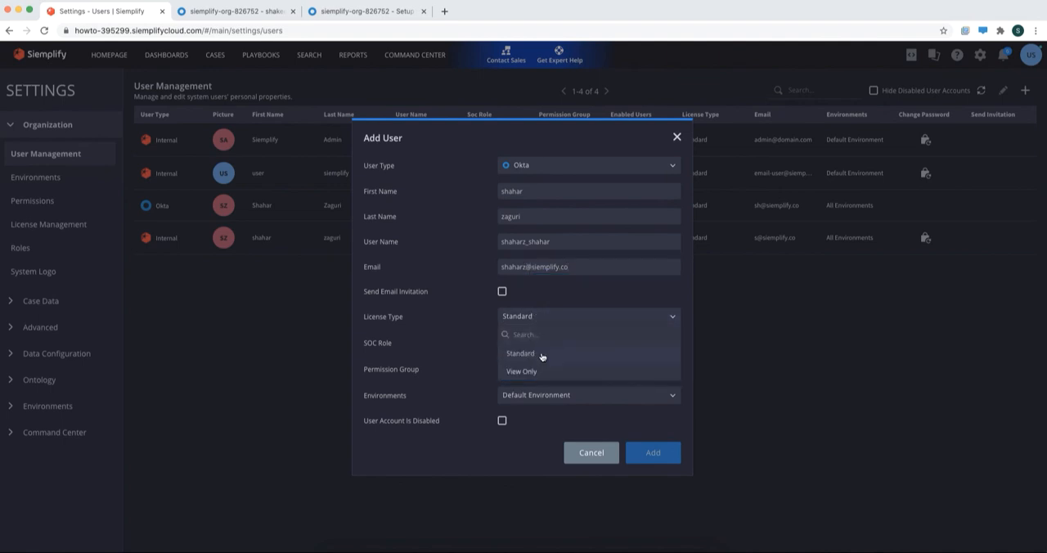
{"action": "left_click", "coordinate": [589, 344]}
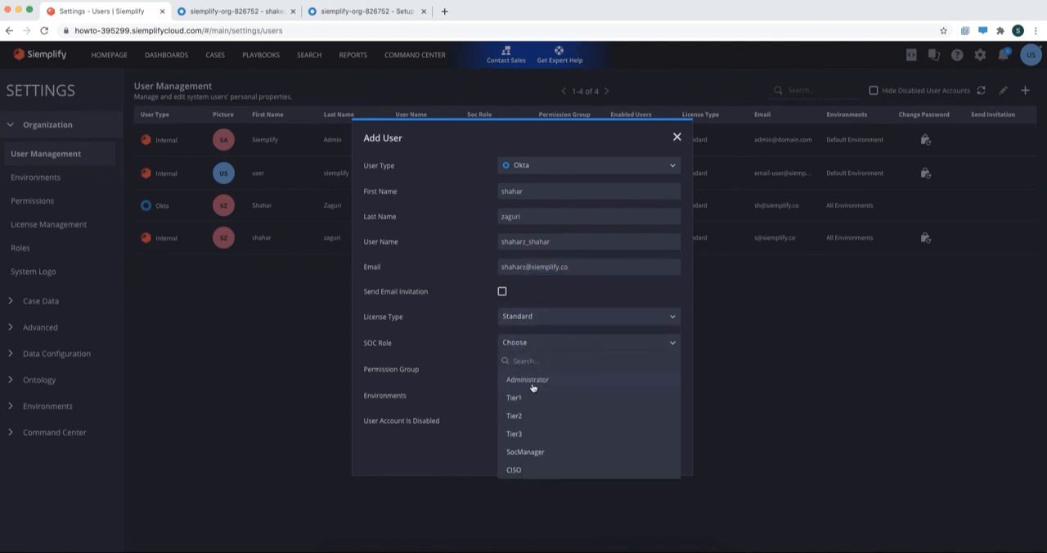
{"action": "left_click", "coordinate": [527, 379]}
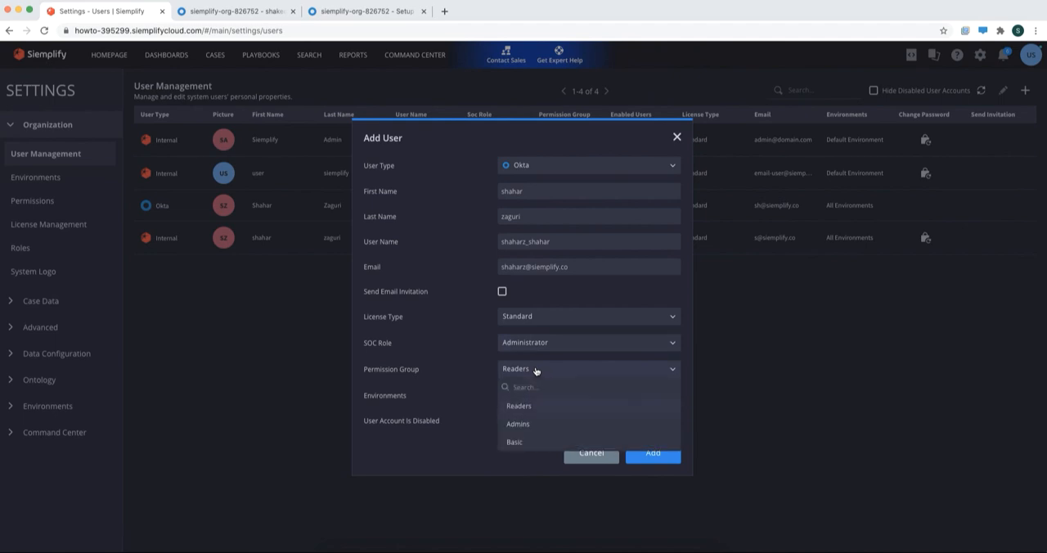
{"action": "left_click", "coordinate": [517, 423]}
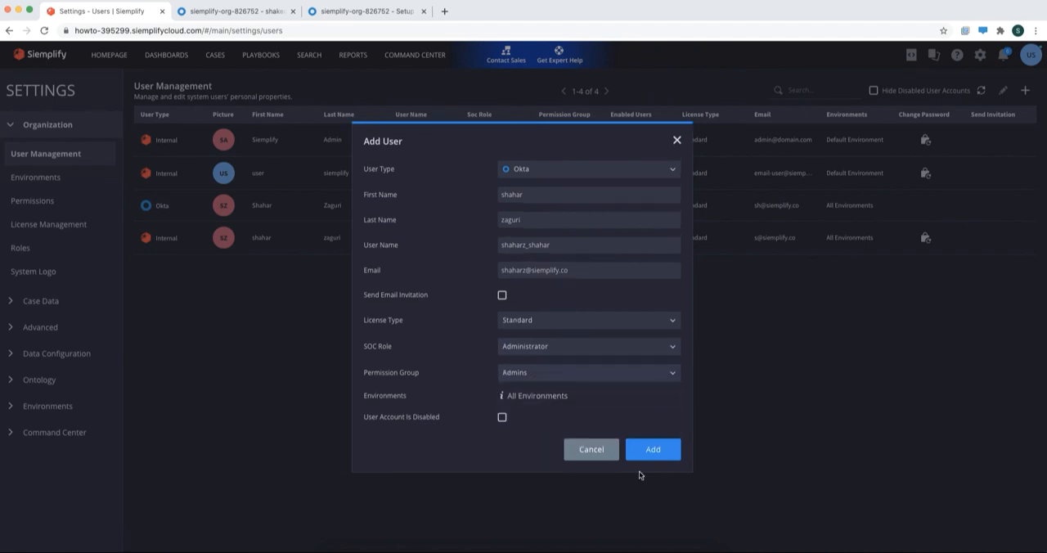
{"action": "left_click", "coordinate": [651, 448]}
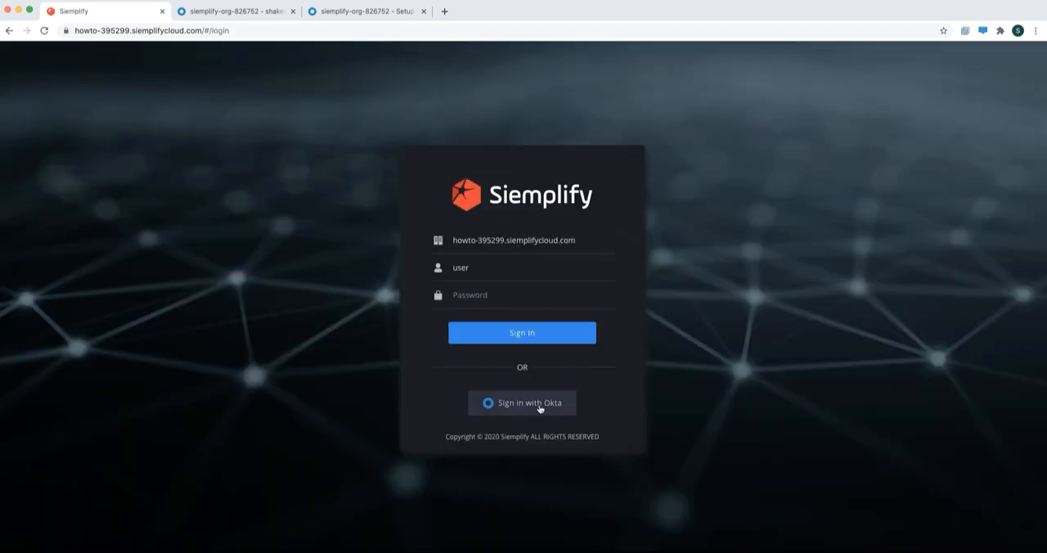
Sign in with Okta and dismiss the Onboarding Kit popup to reach the cases view
{"action": "left_click", "coordinate": [522, 402]}
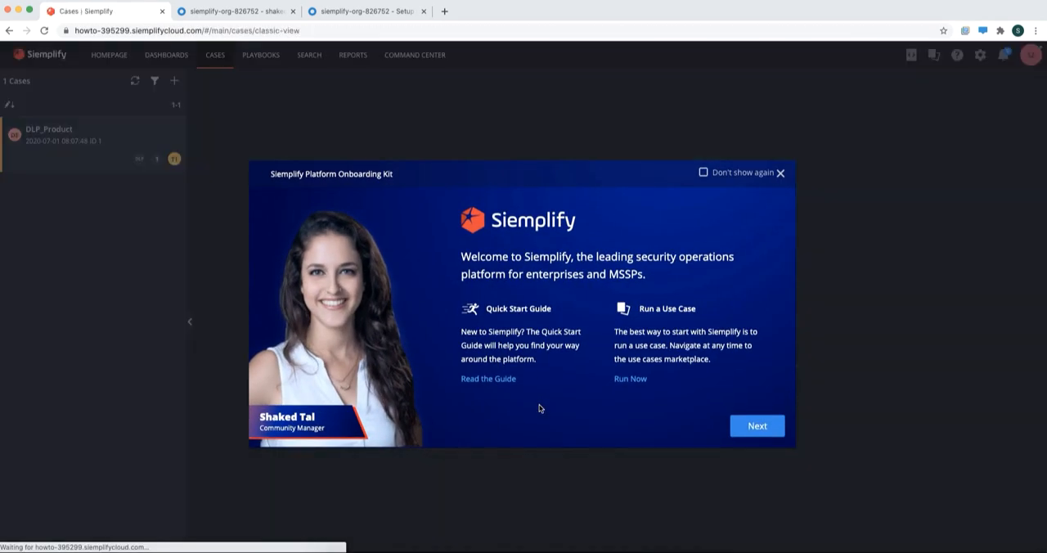
{"action": "left_click", "coordinate": [49, 130]}
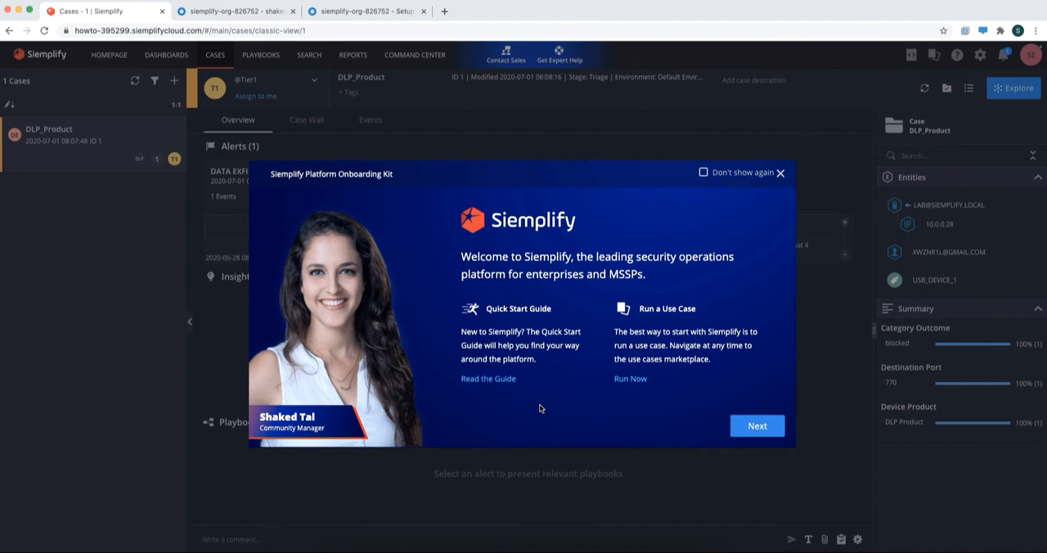
{"action": "left_click", "coordinate": [704, 172]}
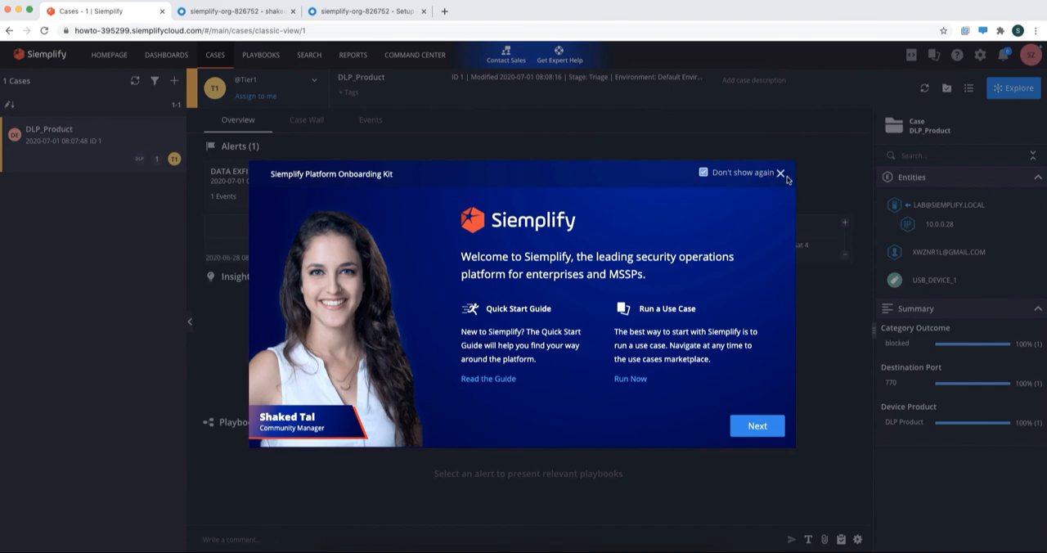